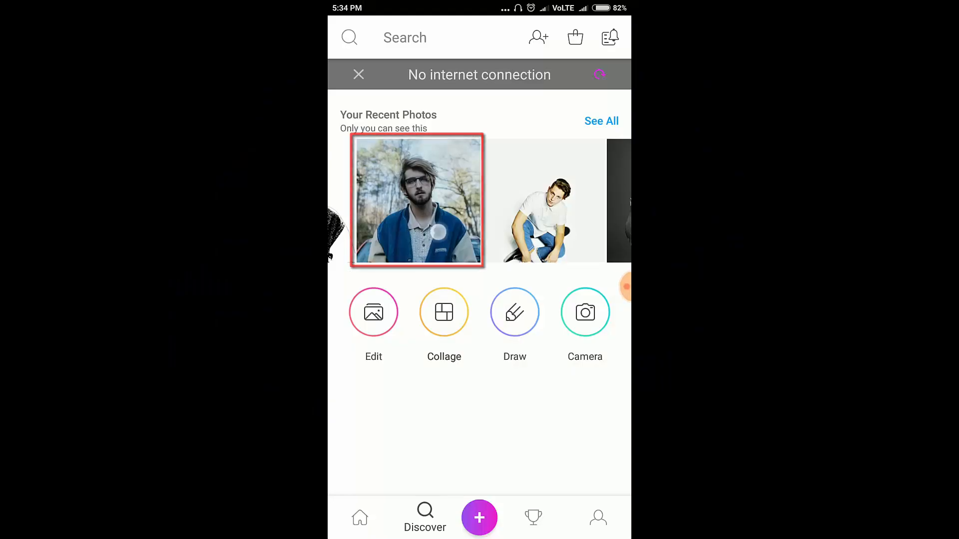
Step: Open the bearded man's portrait from Your Recent Photos in the editor's Tools
left_click(418, 203)
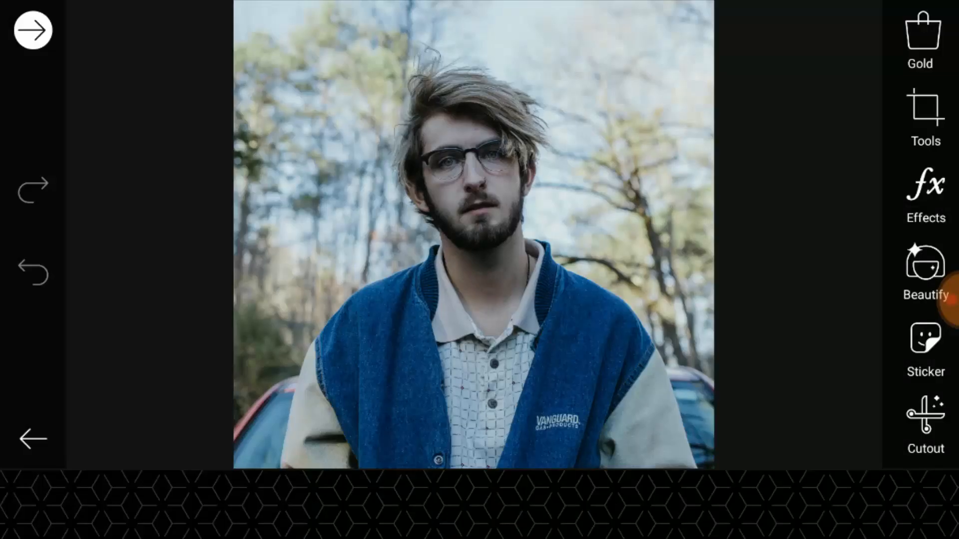
left_click(922, 111)
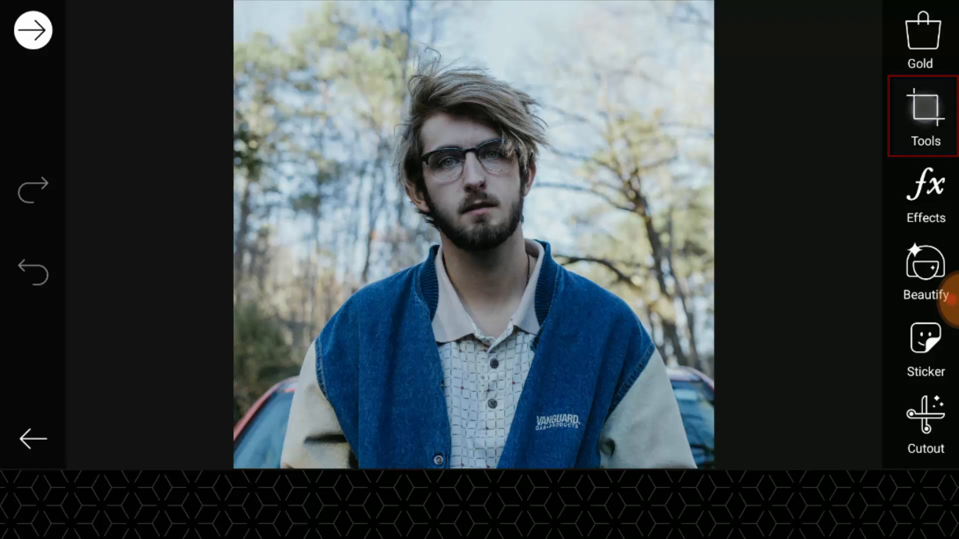
left_click(923, 107)
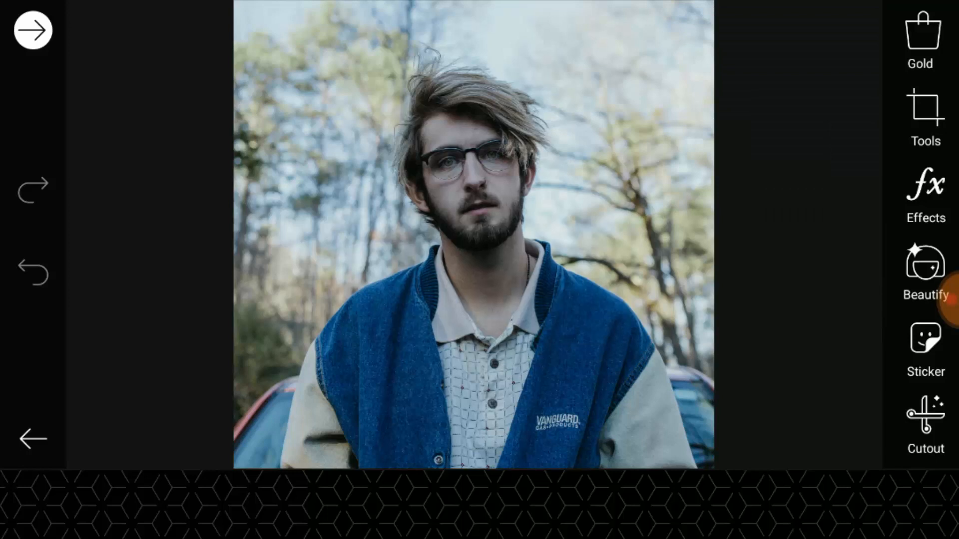
Step: Set contrast to about 33 and brightness to 15, and apply the adjustment
left_click(924, 106)
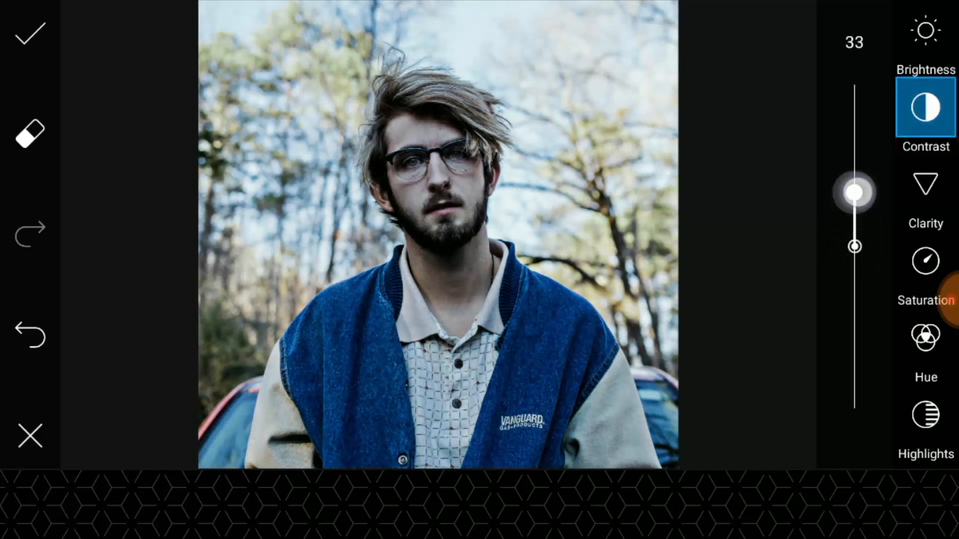
left_click(924, 30)
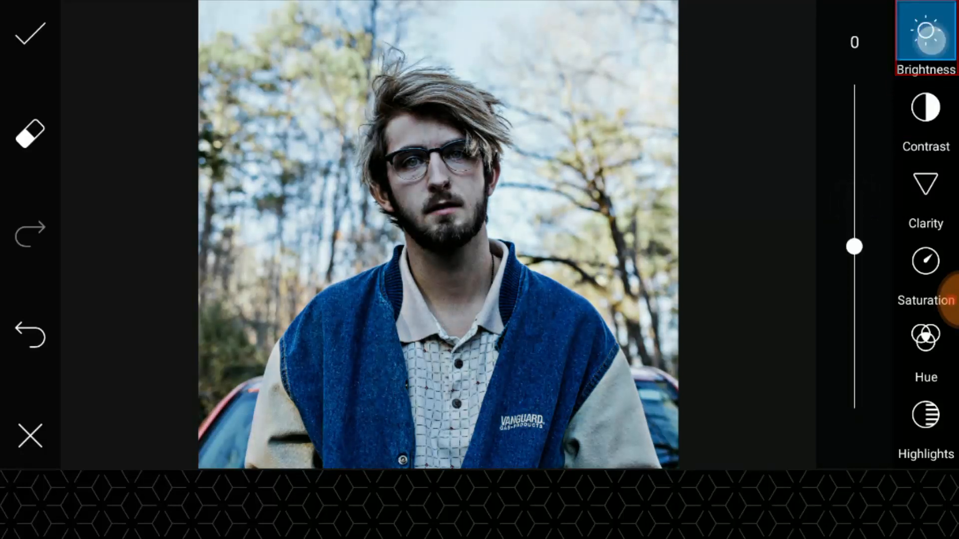
left_click_drag(853, 245, 853, 199)
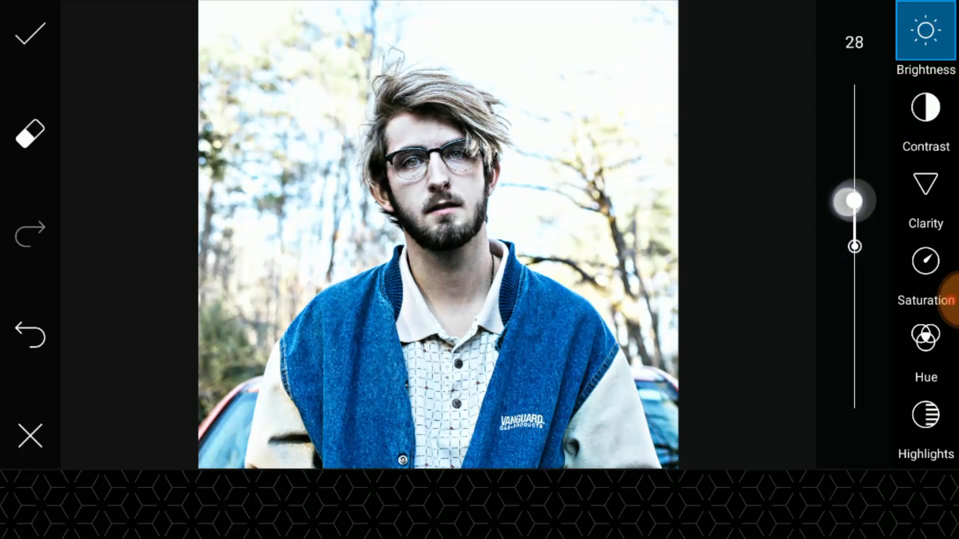
left_click_drag(854, 201, 855, 222)
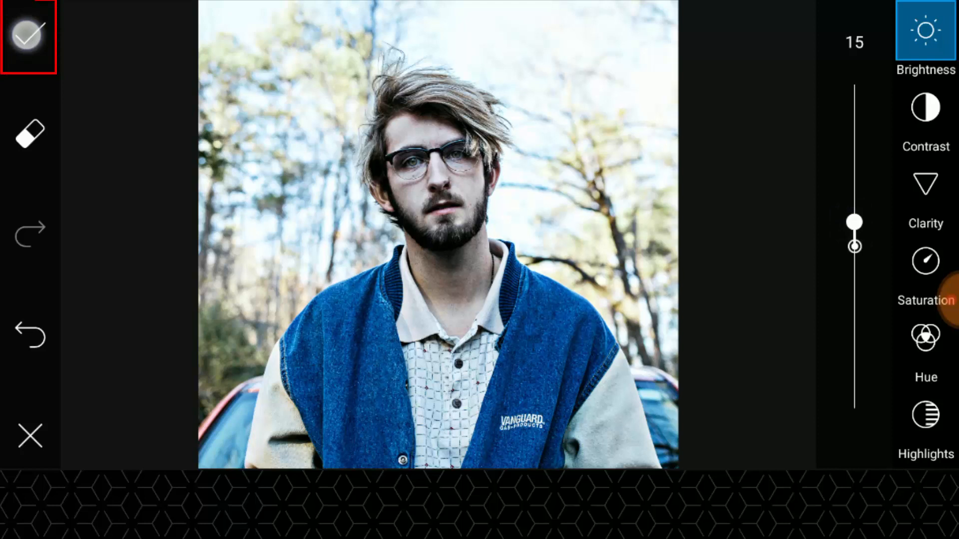
left_click(28, 36)
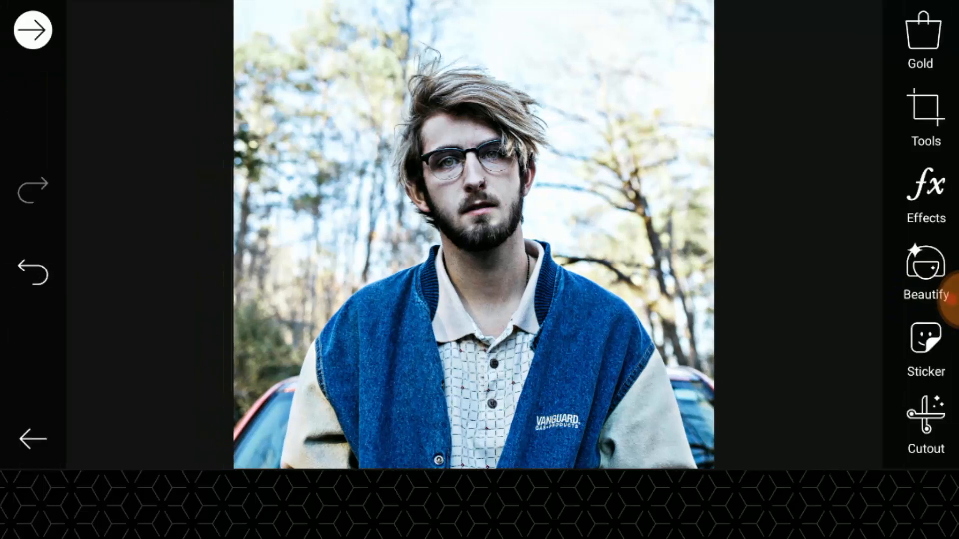
Step: Auto-select the man with Cutout, refine hair and edges with brush and eraser, and save
left_click(926, 418)
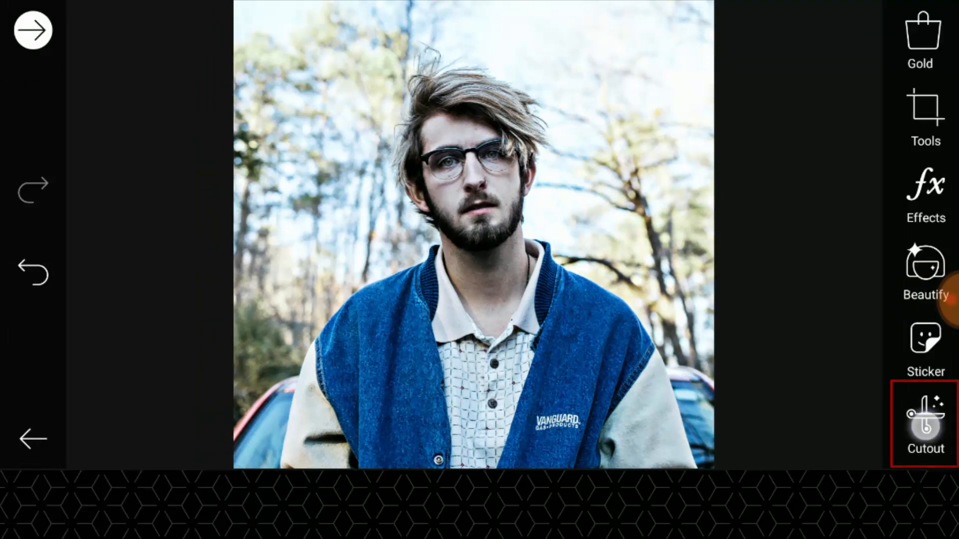
left_click(928, 416)
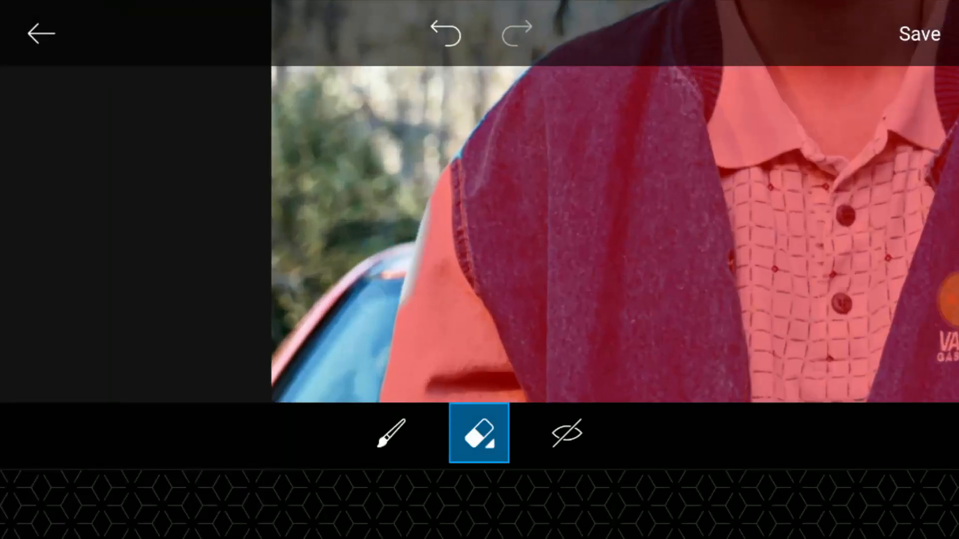
left_click(389, 445)
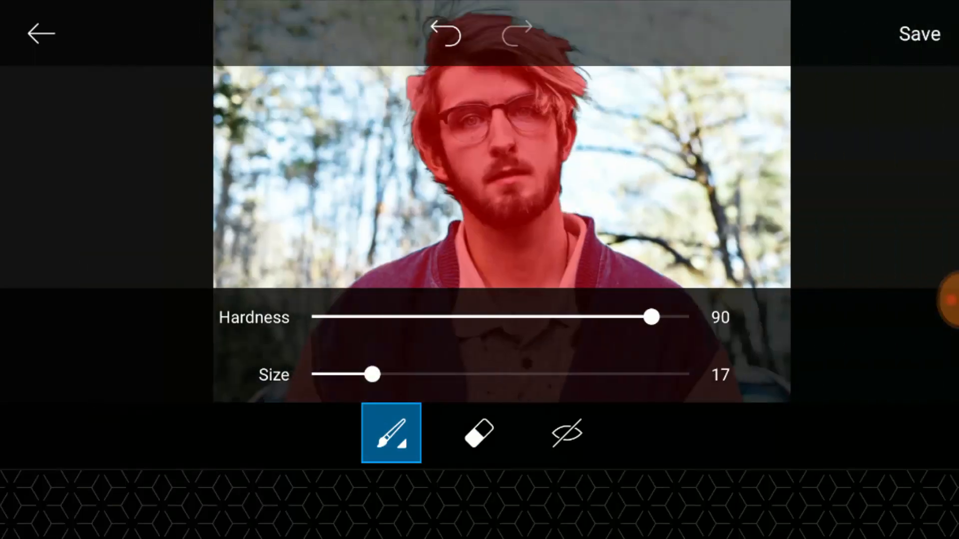
left_click(478, 439)
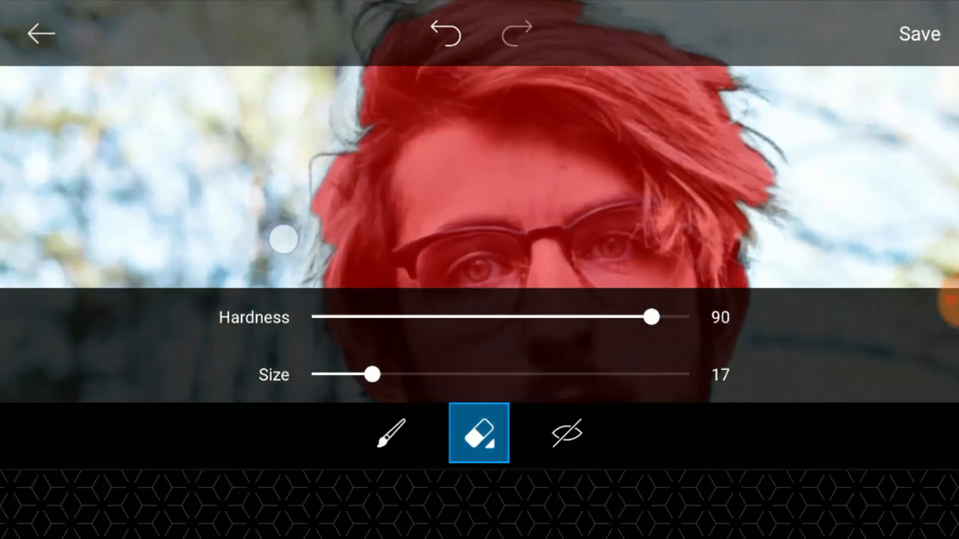
left_click(389, 444)
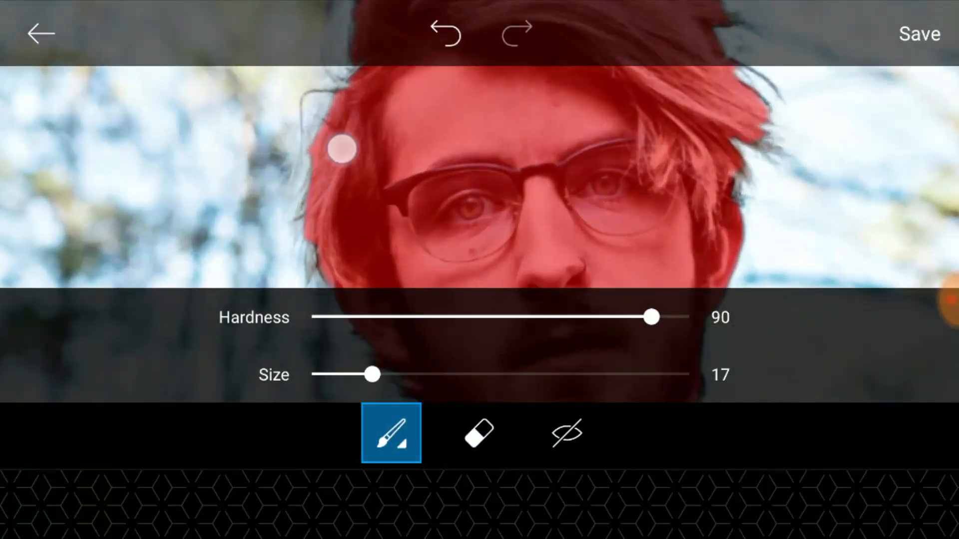
left_click(480, 443)
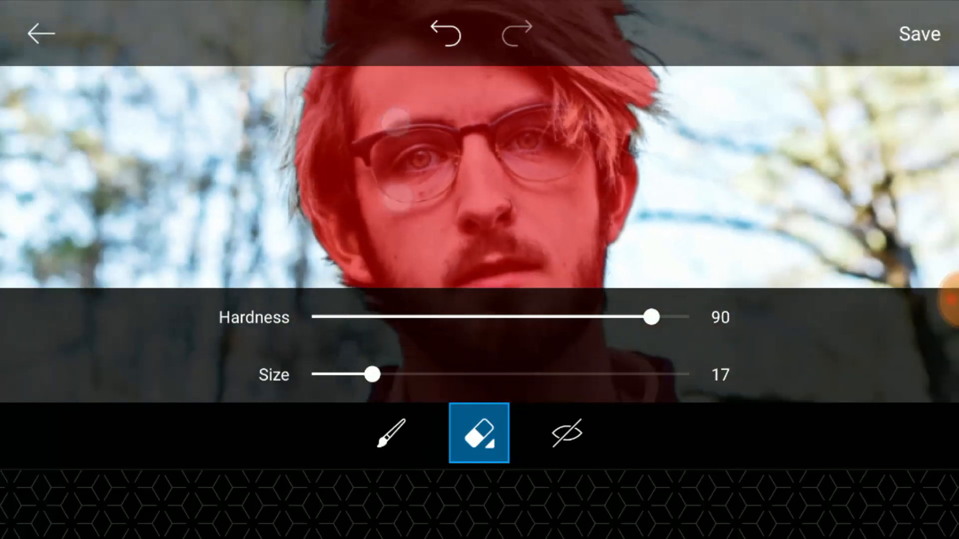
left_click(388, 443)
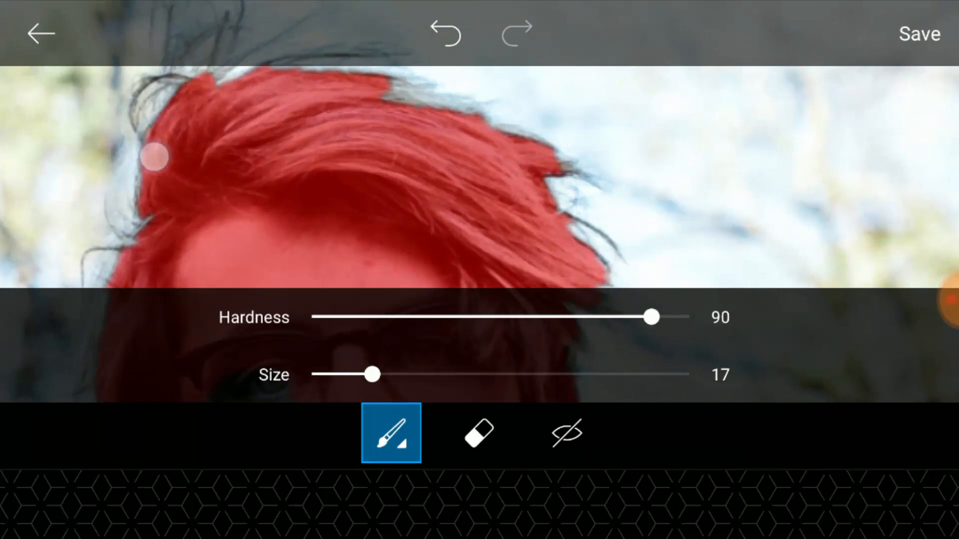
left_click(479, 441)
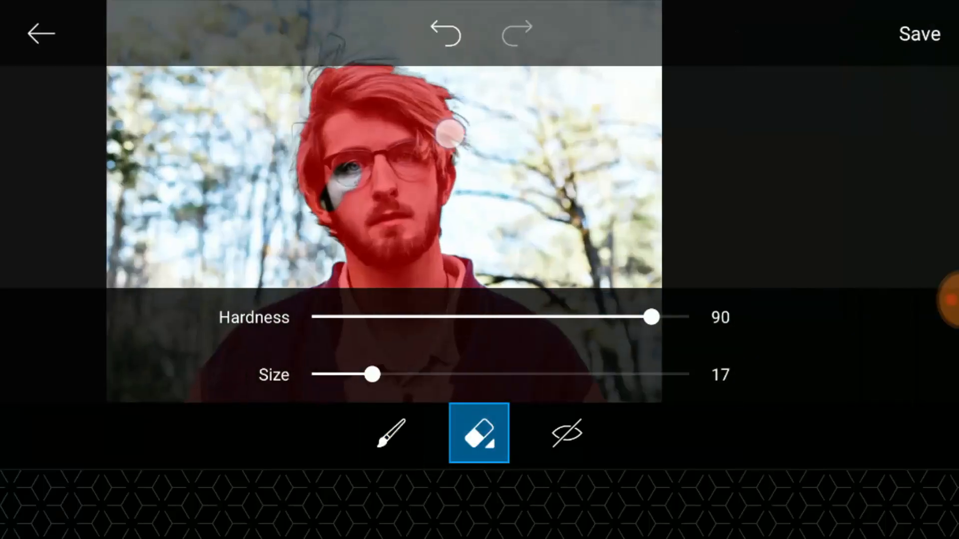
left_click(388, 439)
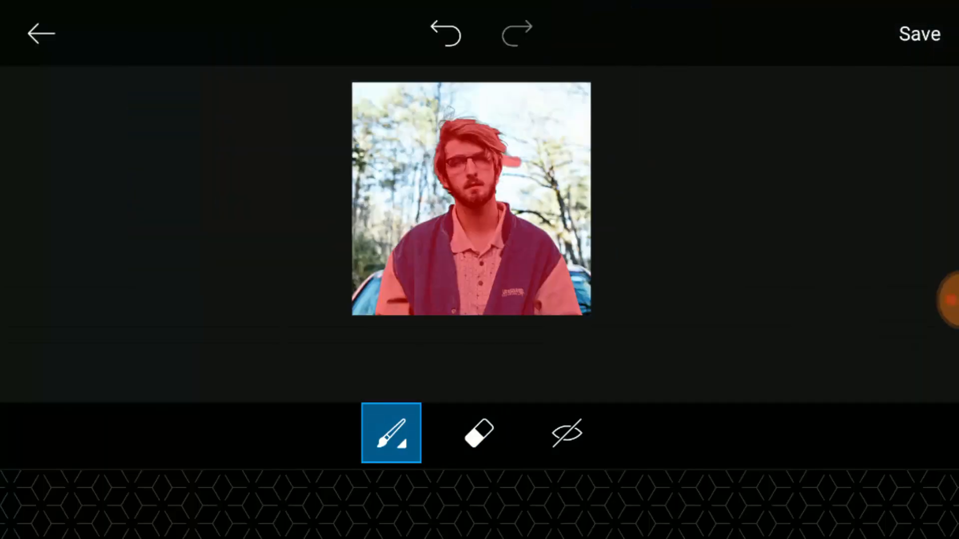
left_click(479, 434)
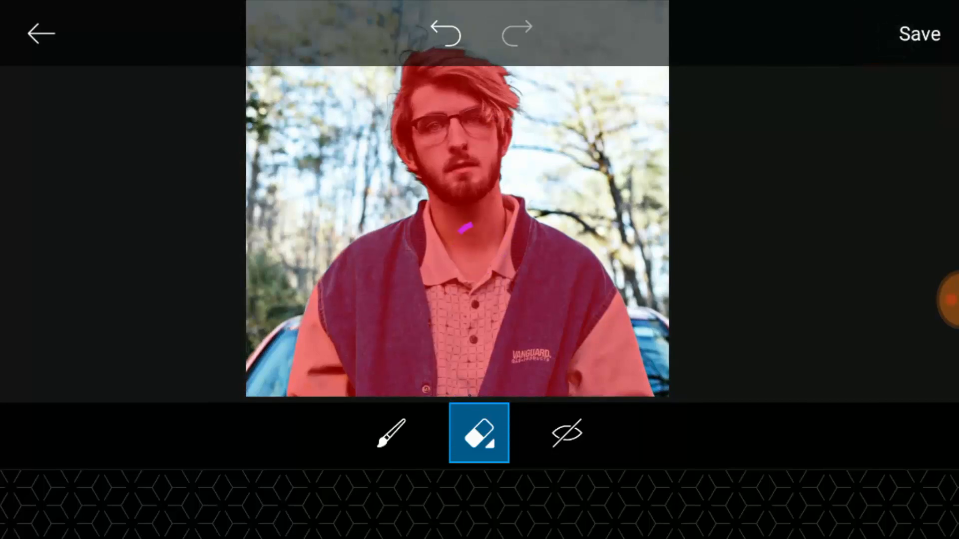
left_click(917, 33)
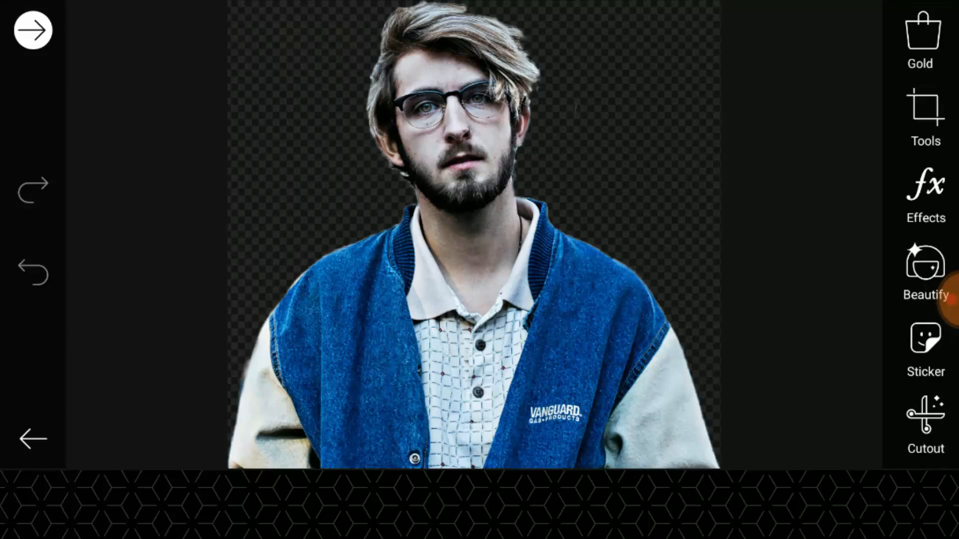
Step: Apply the Black & White color effect at an amount of about 53
left_click(924, 194)
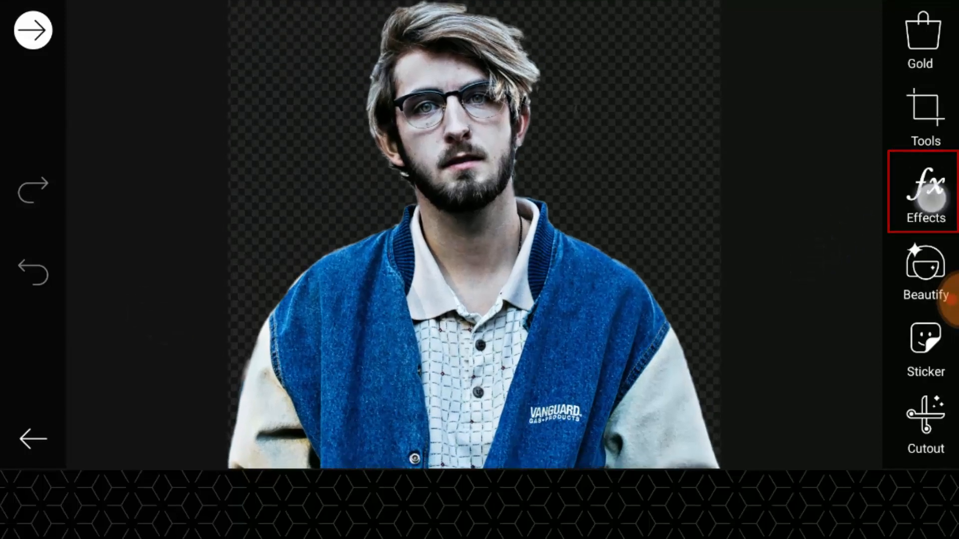
left_click(924, 192)
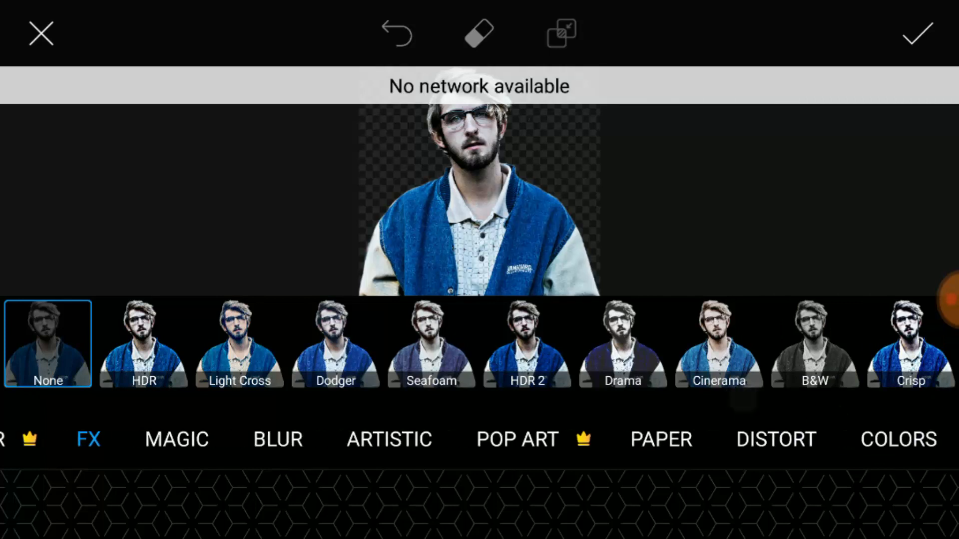
left_click(899, 439)
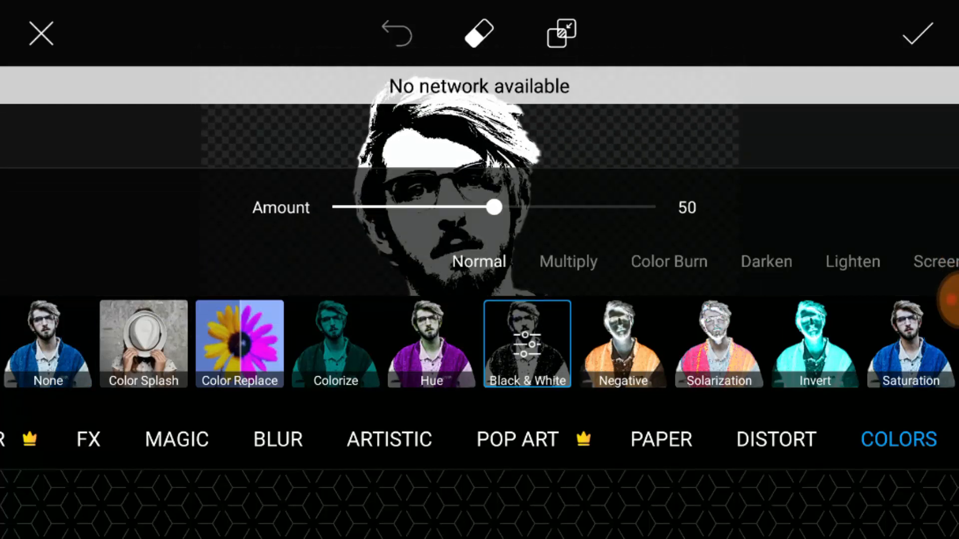
left_click_drag(494, 208, 448, 208)
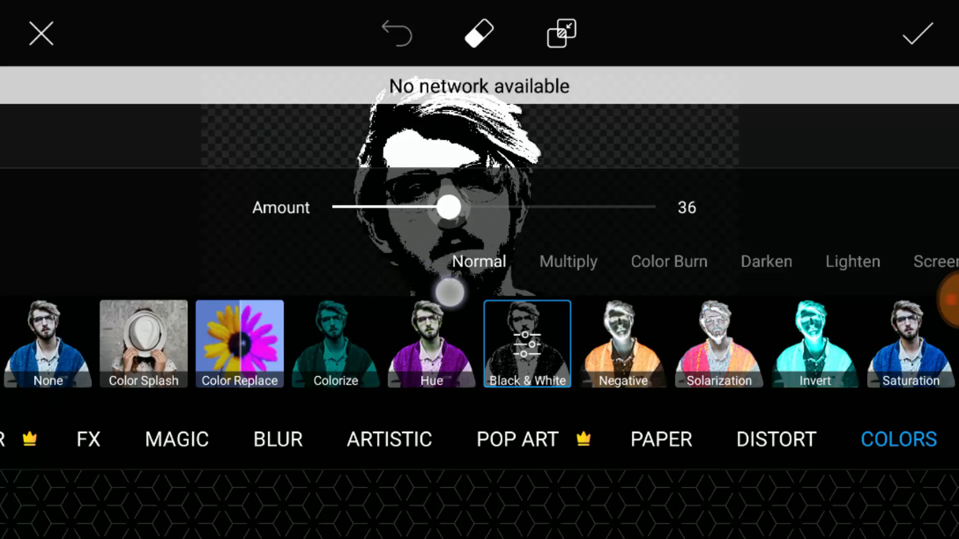
left_click_drag(447, 208, 511, 207)
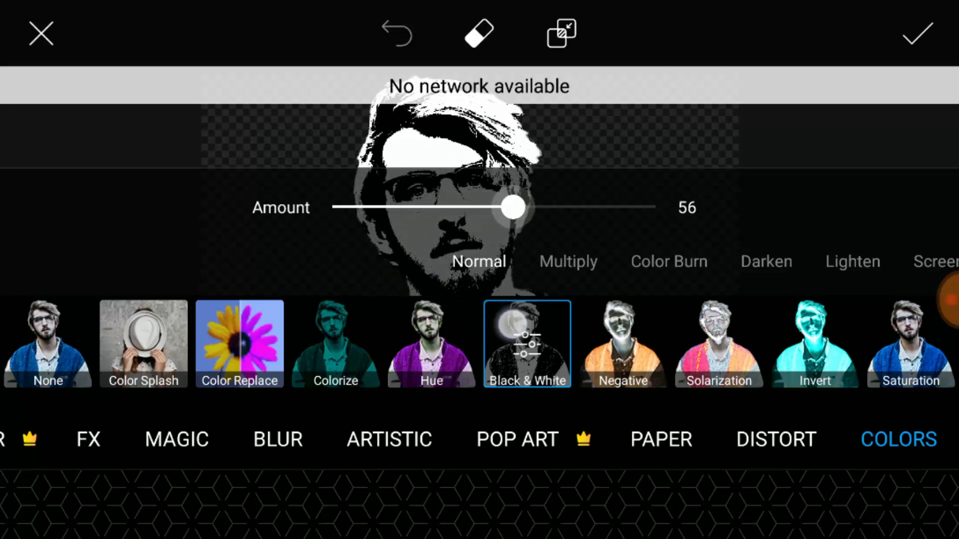
left_click_drag(512, 210, 493, 210)
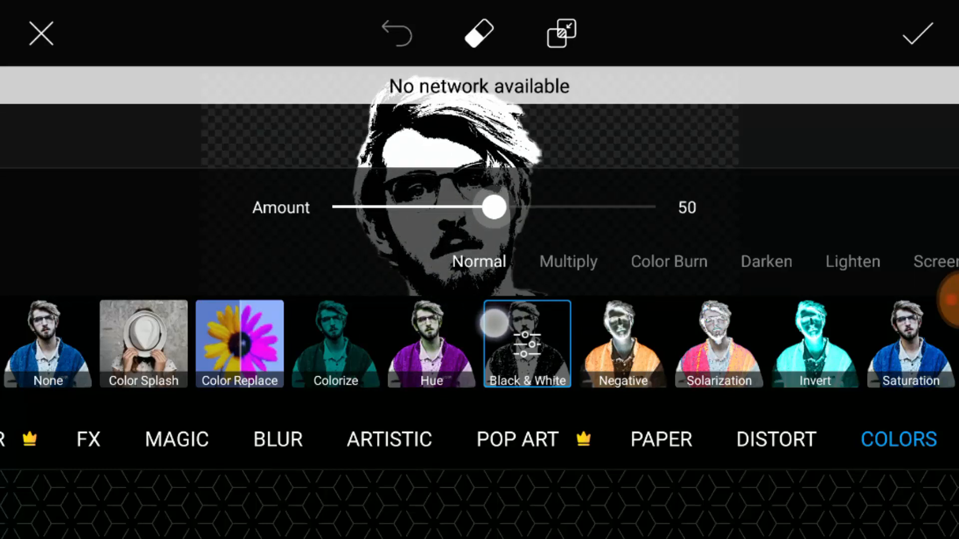
left_click_drag(489, 210, 503, 210)
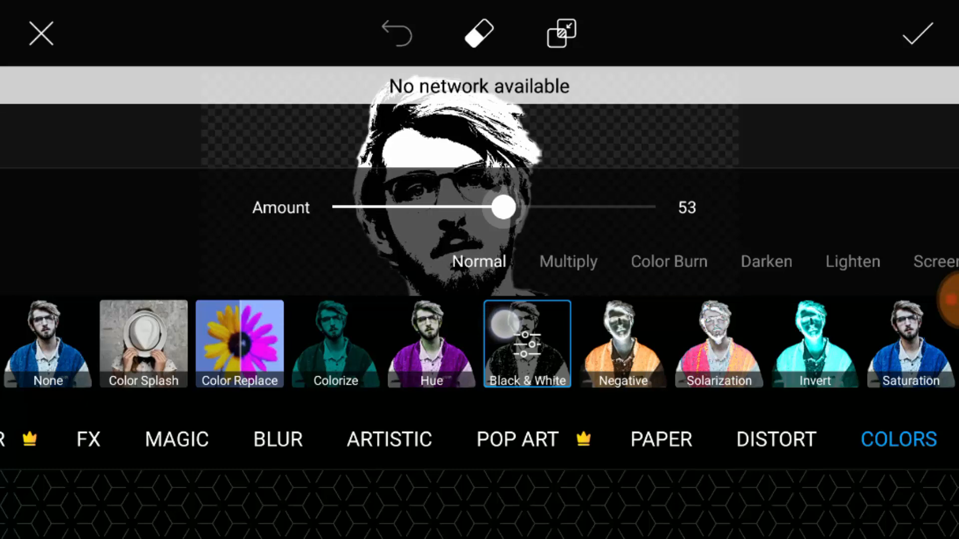
left_click(915, 35)
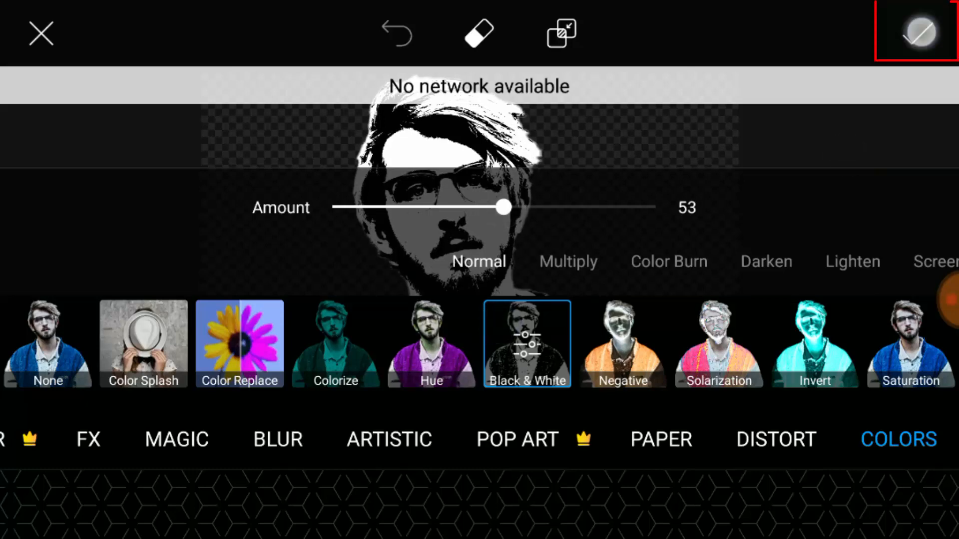
left_click(918, 31)
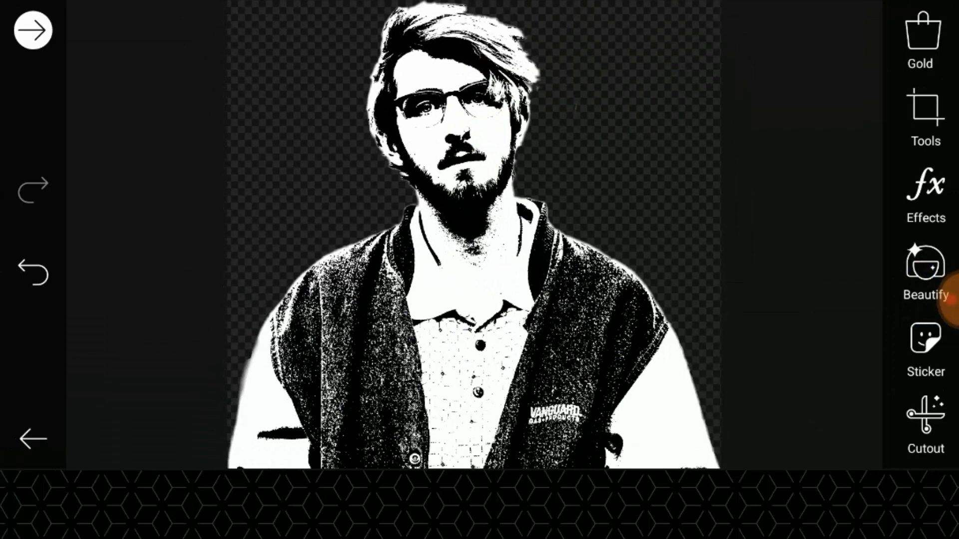
left_click(32, 30)
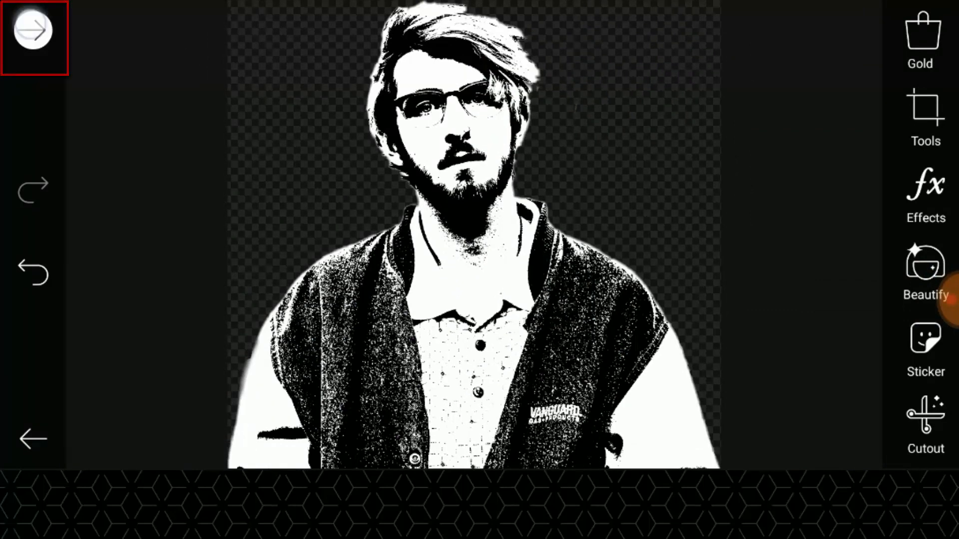
Step: Save the black-and-white cutout from the Share Sticker screen
left_click(34, 31)
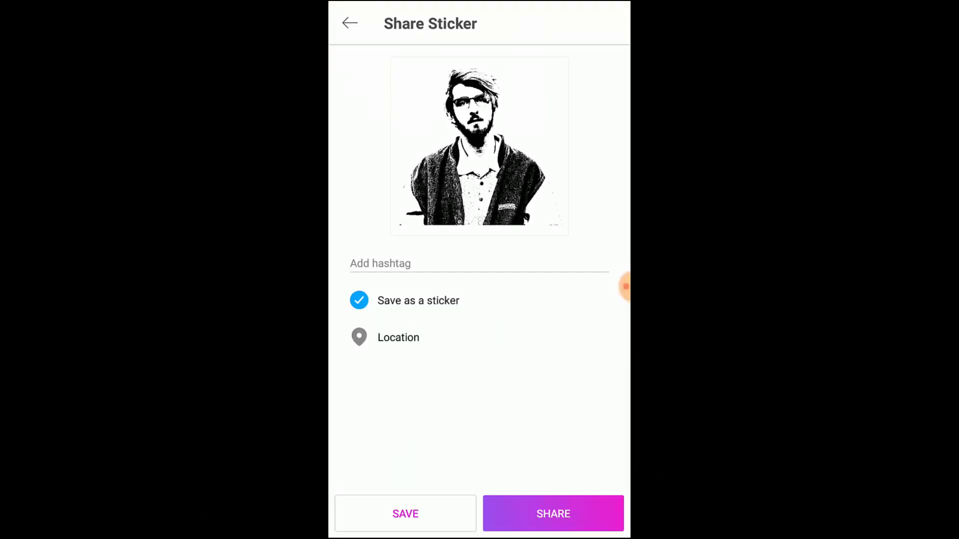
left_click(552, 514)
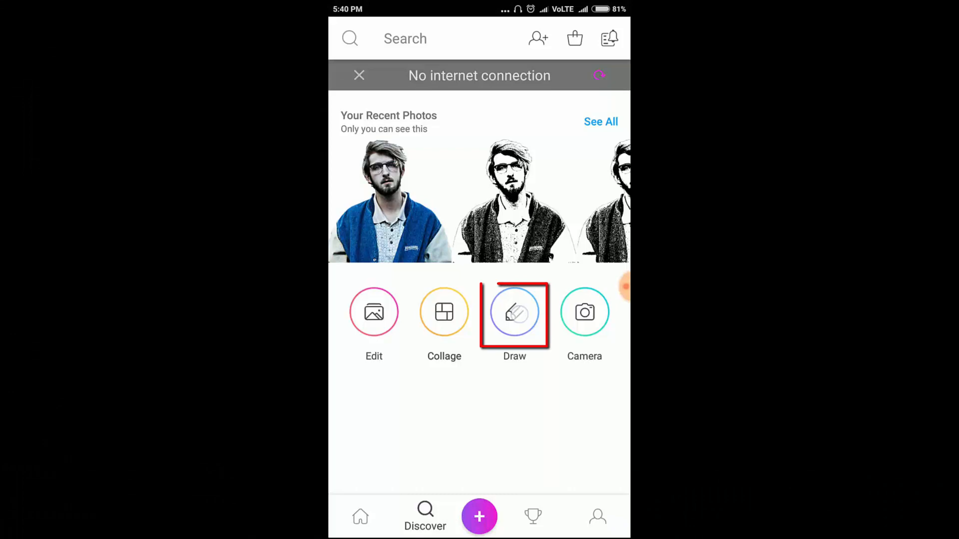
Step: Create a new Draw project with a white 1920 x 1080 Screen-size canvas
left_click(514, 313)
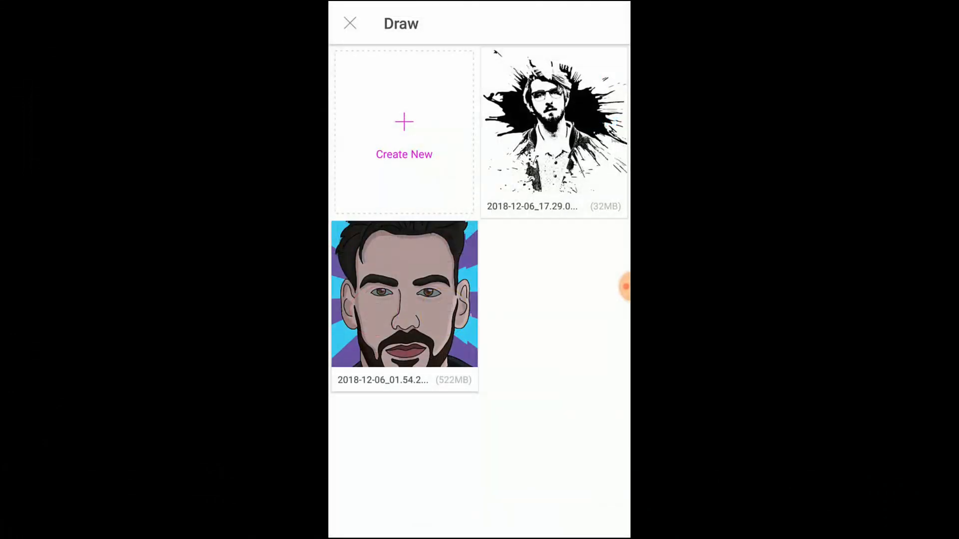
left_click(403, 134)
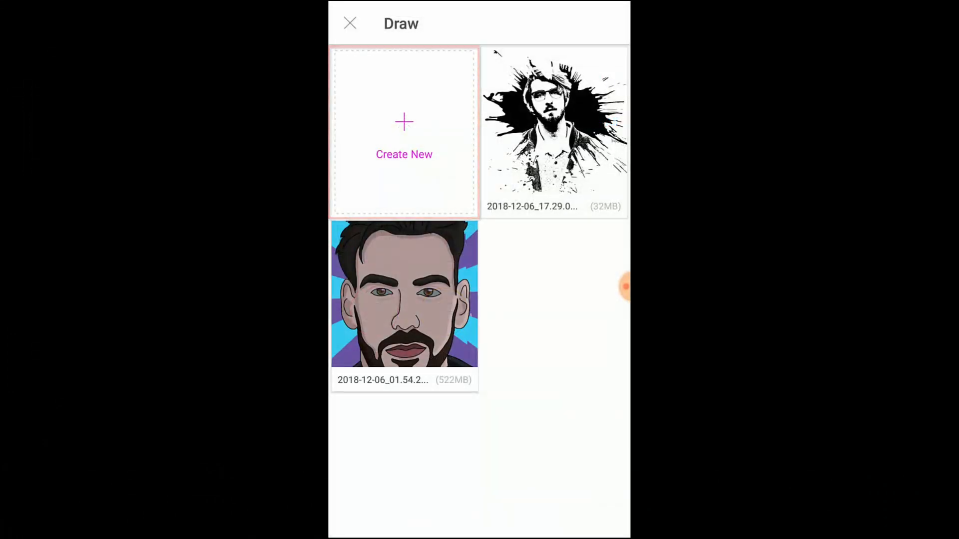
left_click(403, 134)
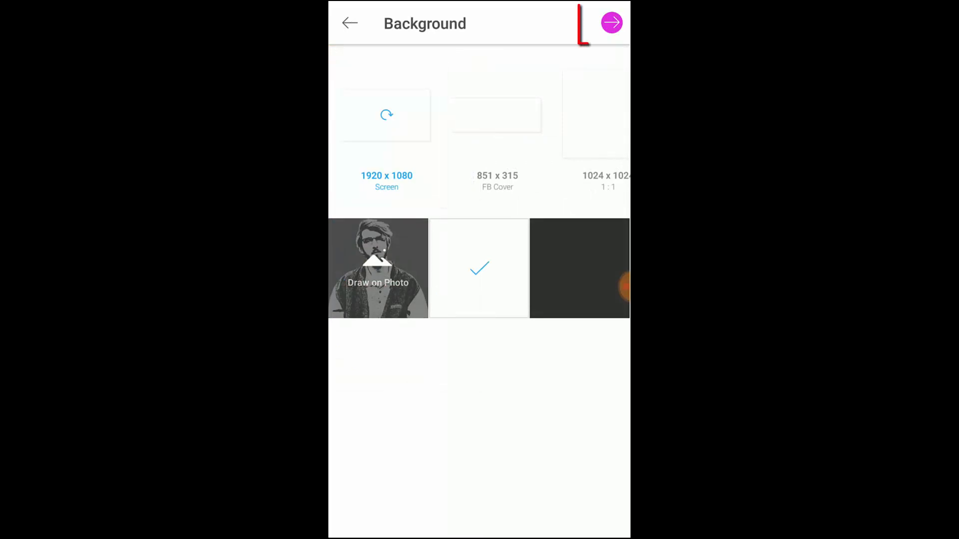
left_click(611, 22)
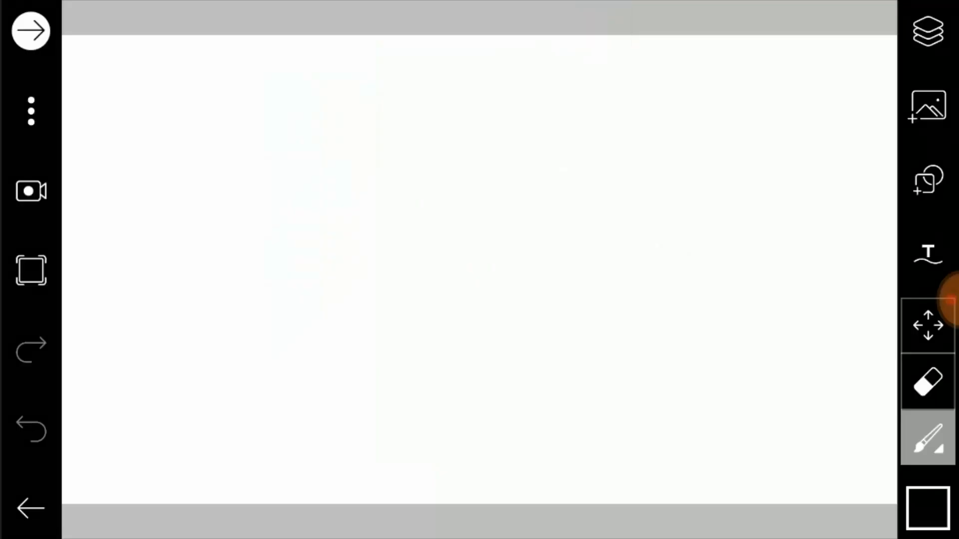
left_click(924, 29)
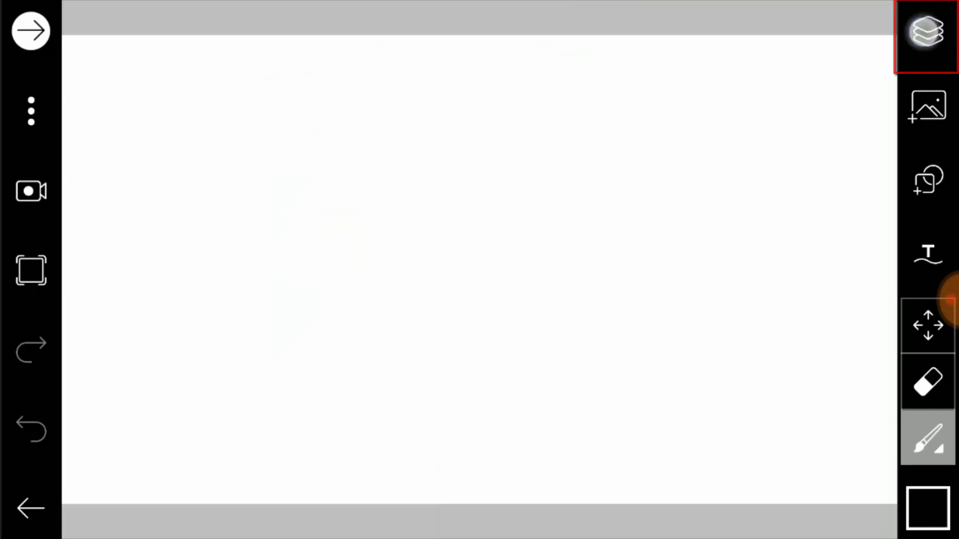
Step: Add the black-and-white portrait as an uncropped photo layer
left_click(921, 30)
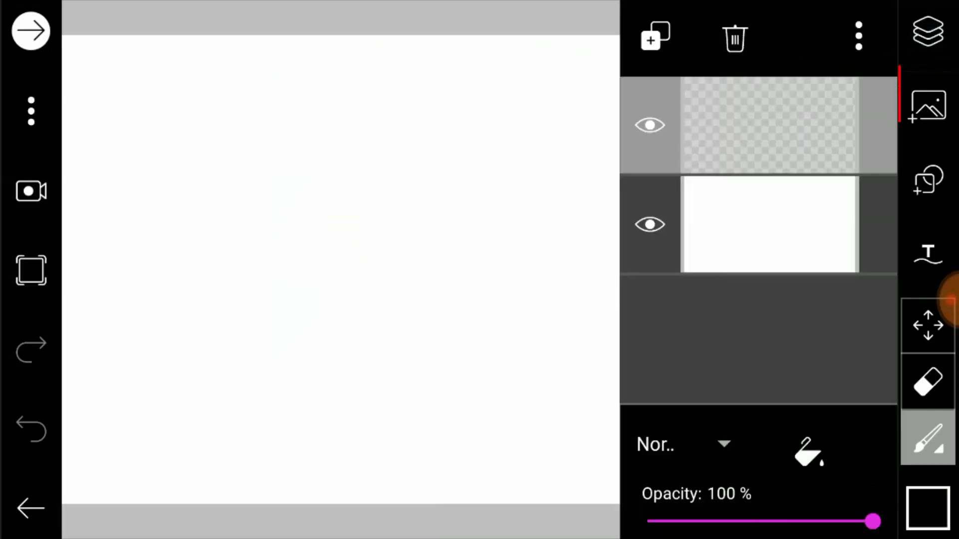
left_click(926, 108)
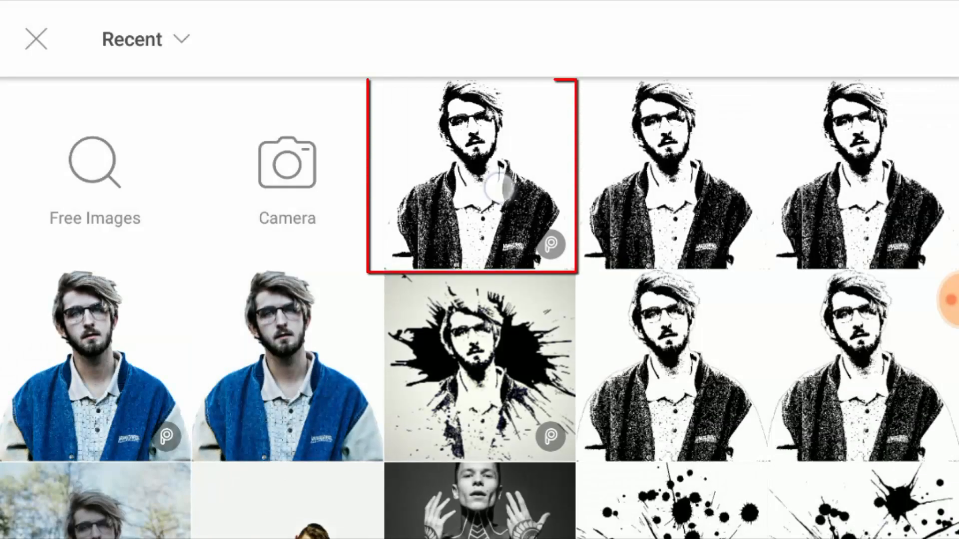
left_click(480, 185)
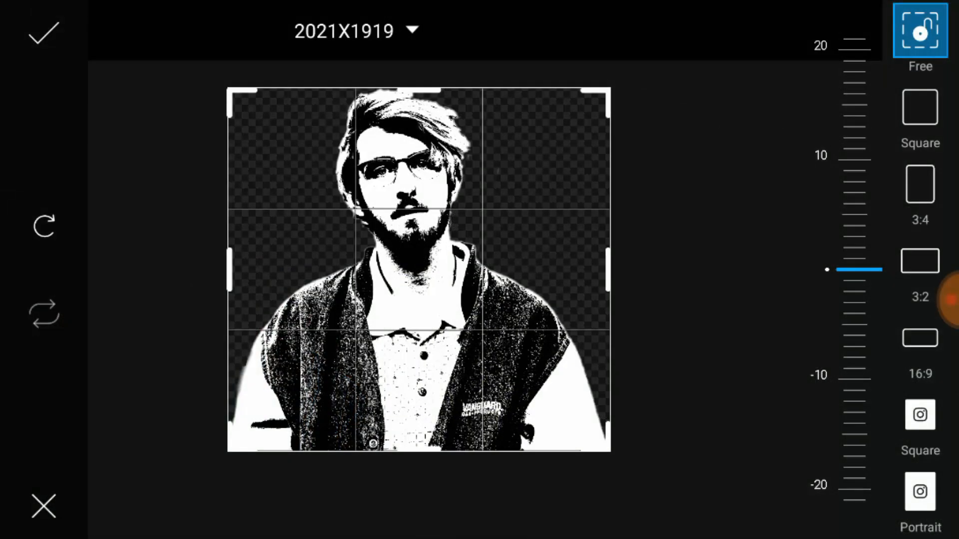
left_click(40, 39)
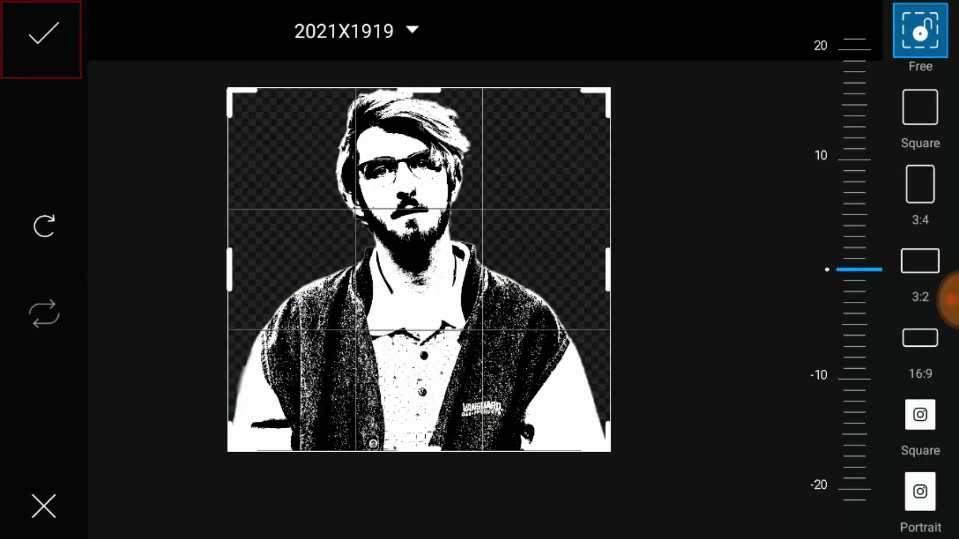
left_click(43, 38)
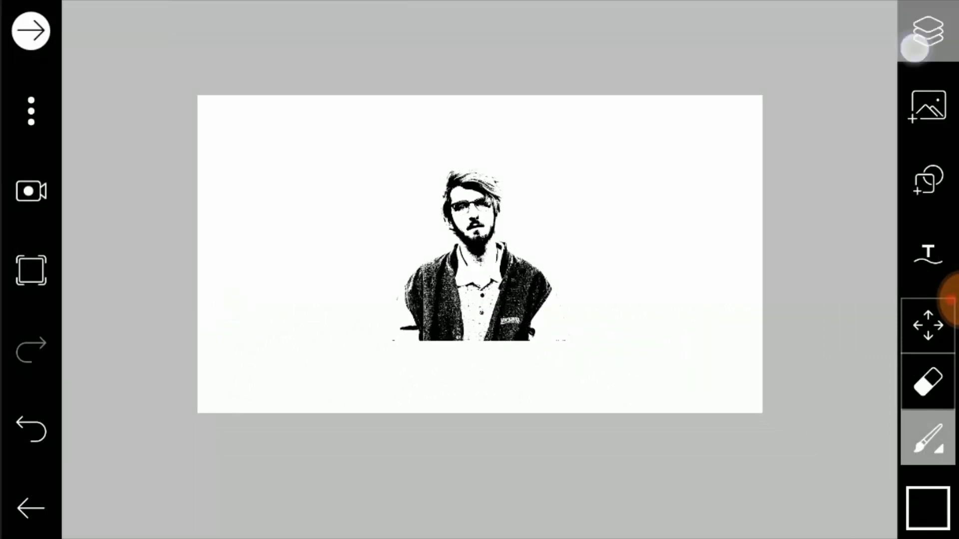
Step: Transform the portrait layer to enlarge it over the lower middle of the canvas
left_click(924, 28)
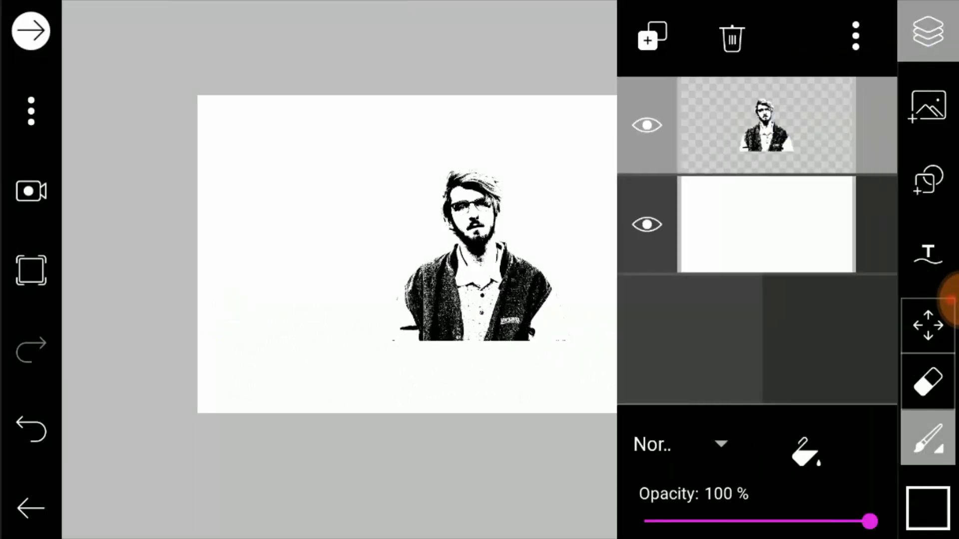
left_click(854, 36)
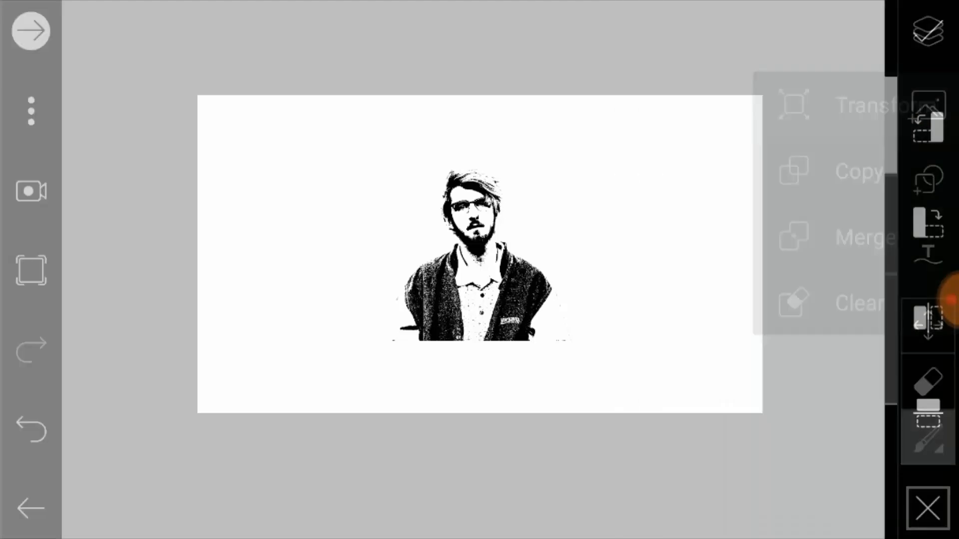
left_click(866, 105)
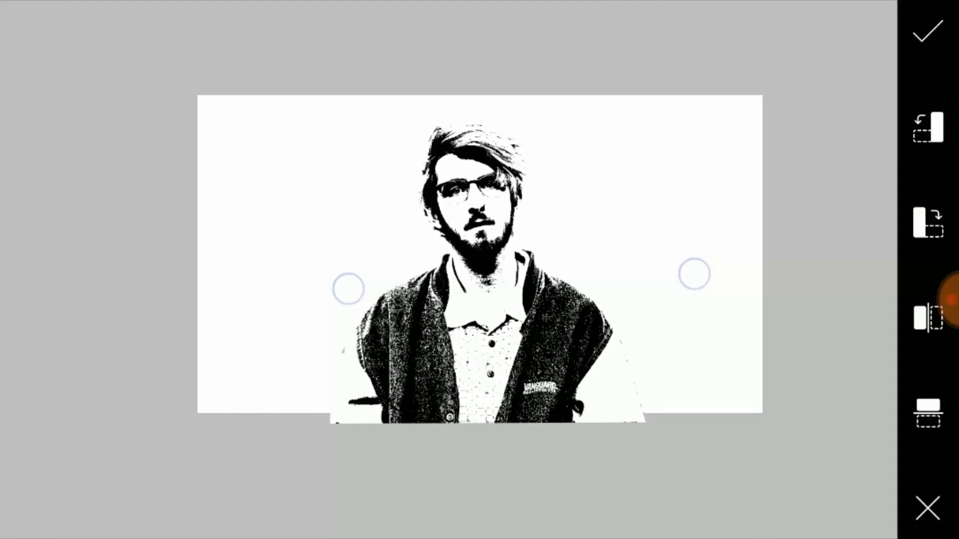
left_click(927, 33)
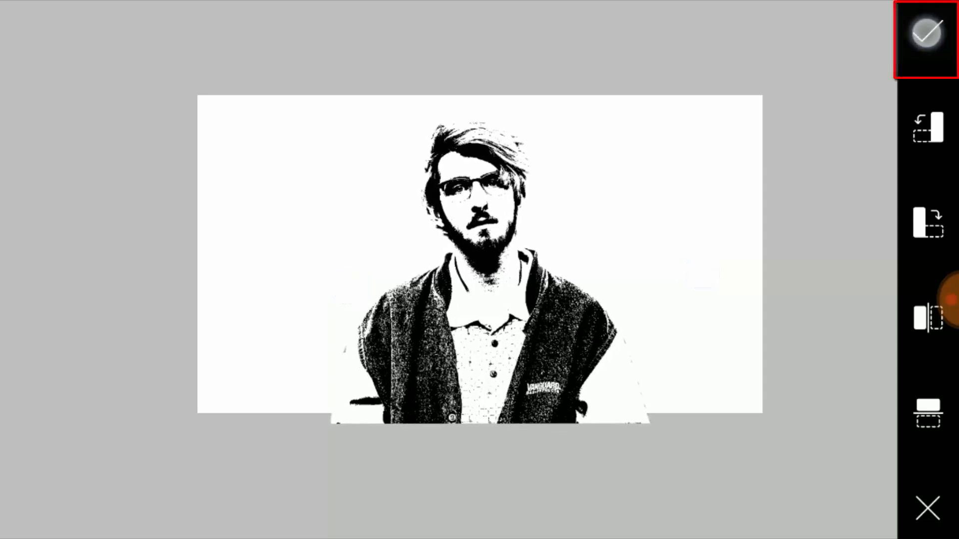
left_click(925, 32)
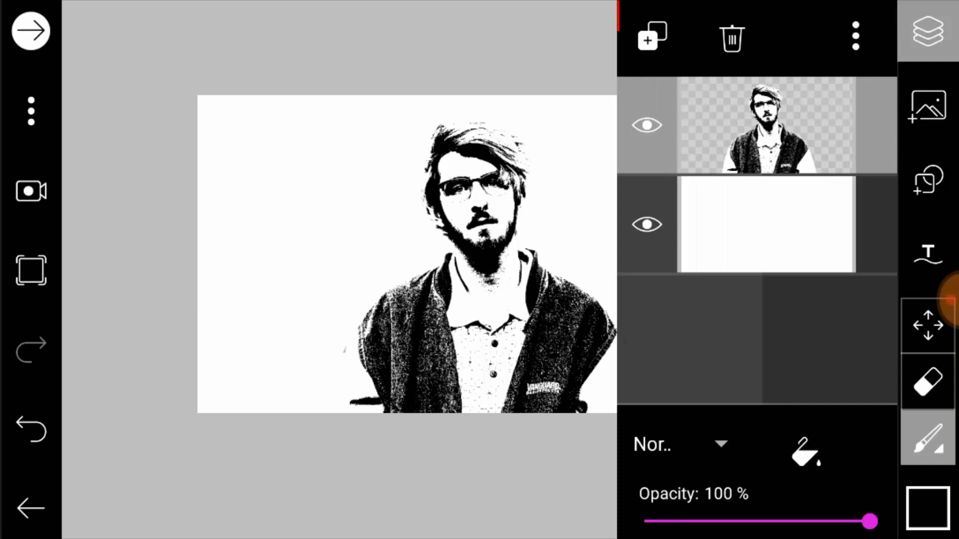
Step: Insert an empty layer below the portrait and bring up the image-adding choices
left_click(650, 40)
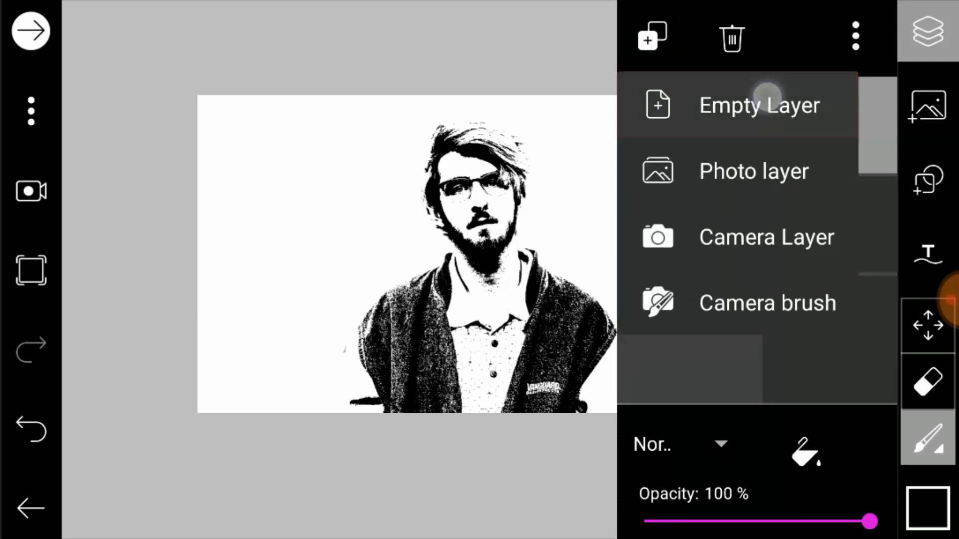
left_click(761, 103)
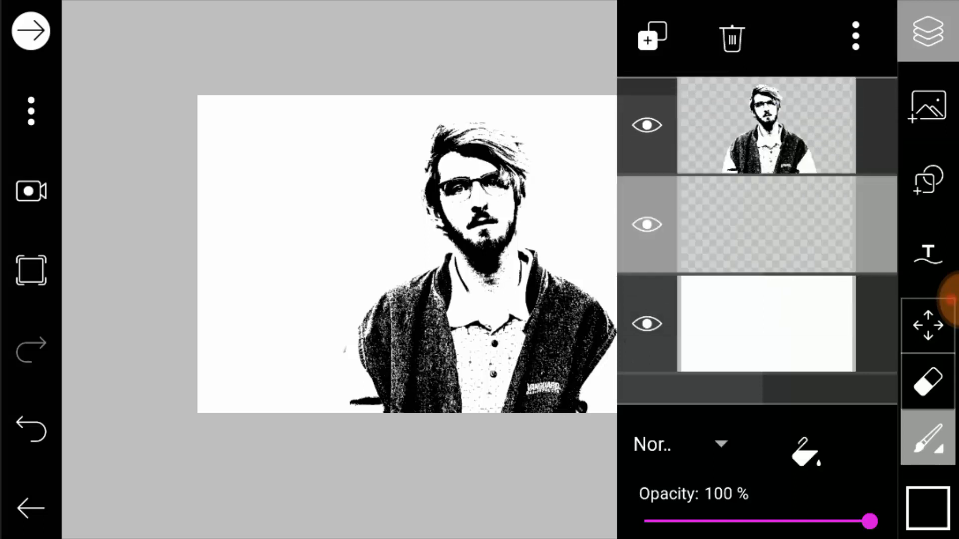
left_click(927, 111)
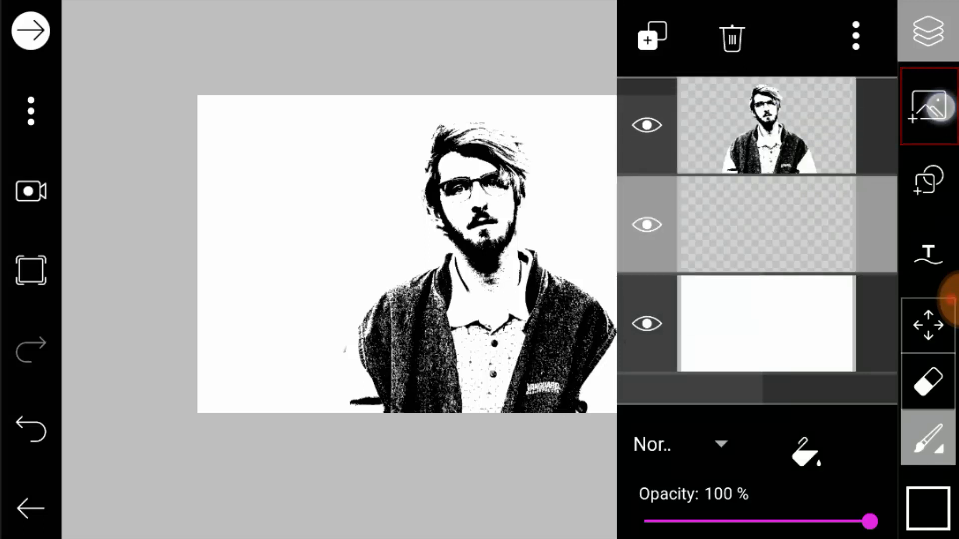
left_click(927, 104)
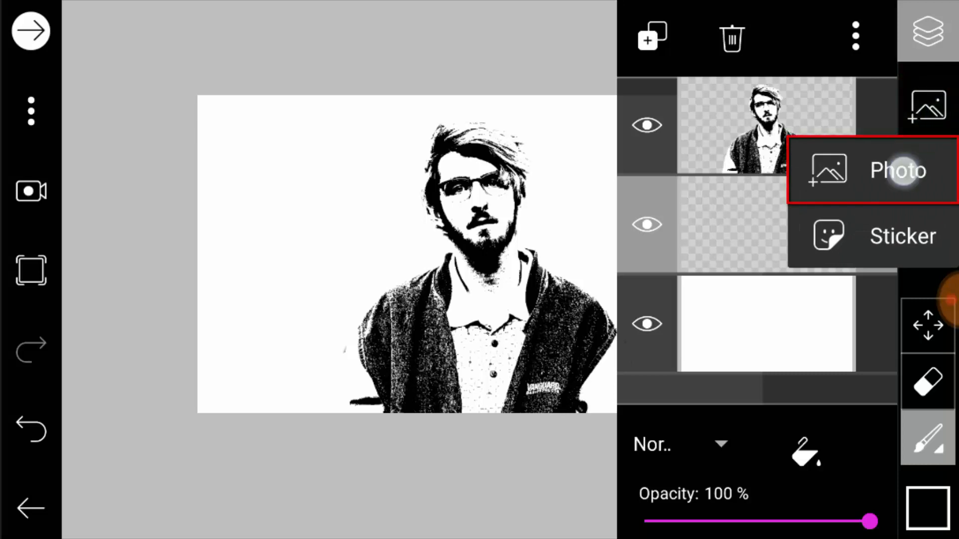
Step: Insert the black ink splash photo, uncropped, into the new middle layer
left_click(896, 170)
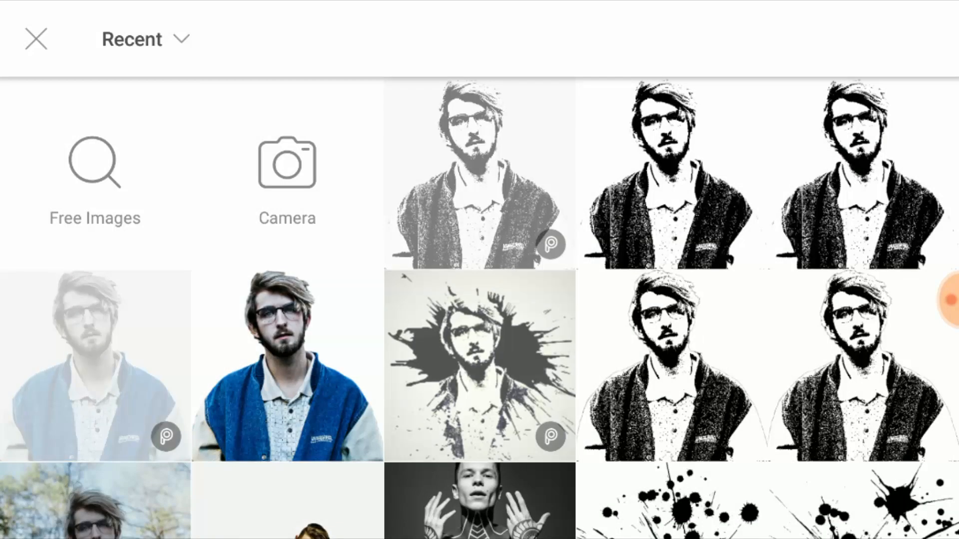
scroll("down", 3)
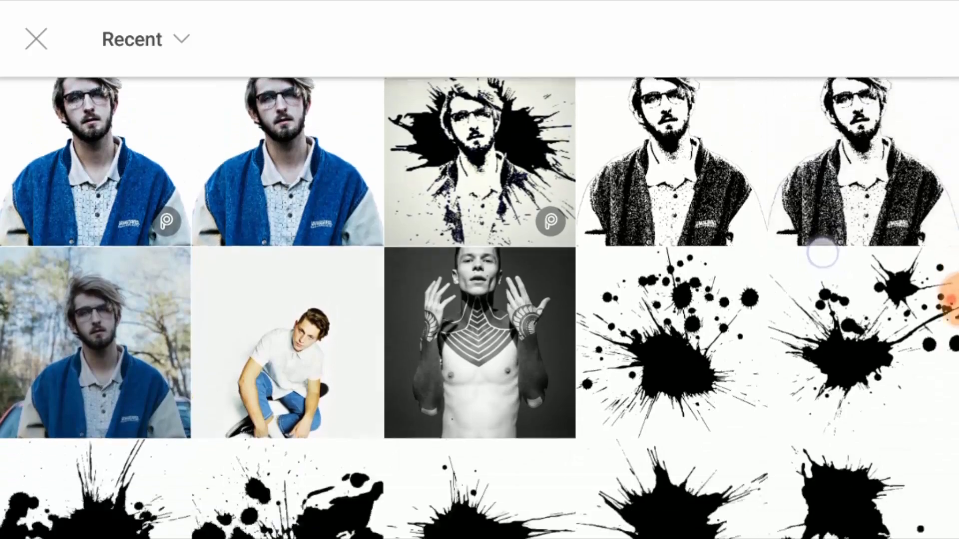
scroll("down", 3)
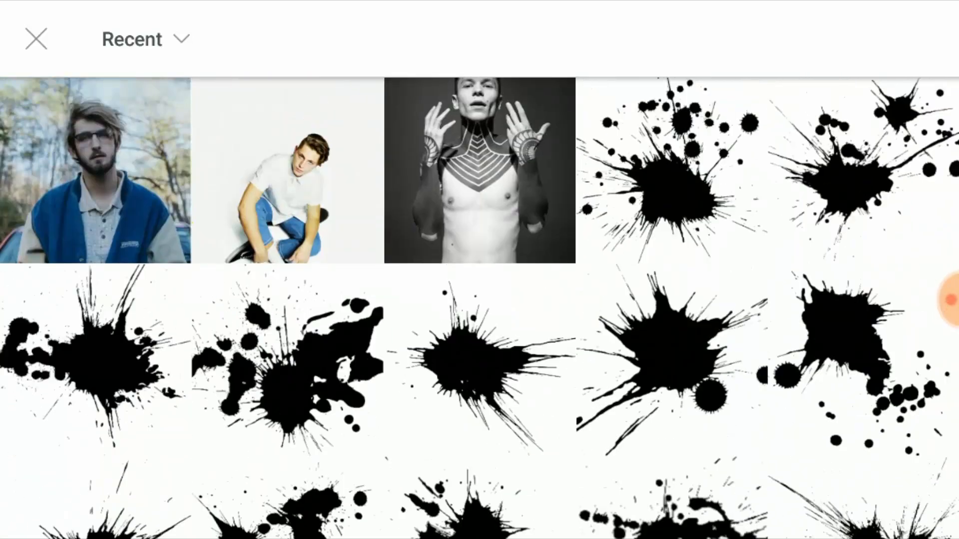
left_click(468, 367)
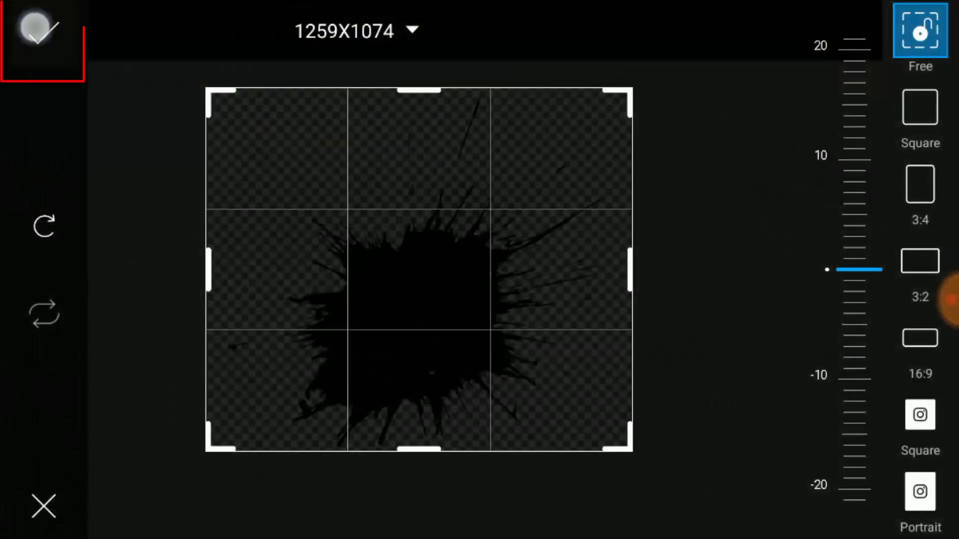
left_click(36, 31)
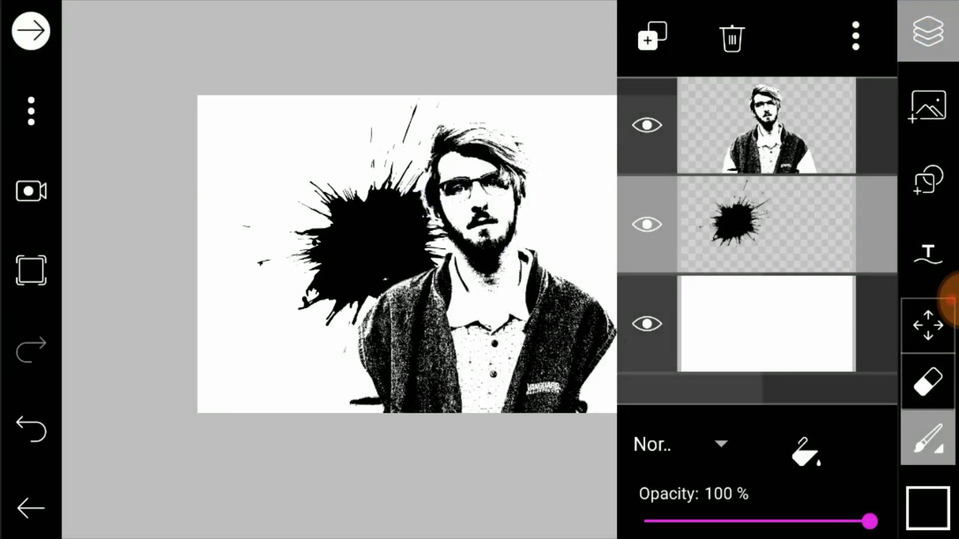
Step: Set the portrait layer's blend mode to Lighten
left_click(764, 124)
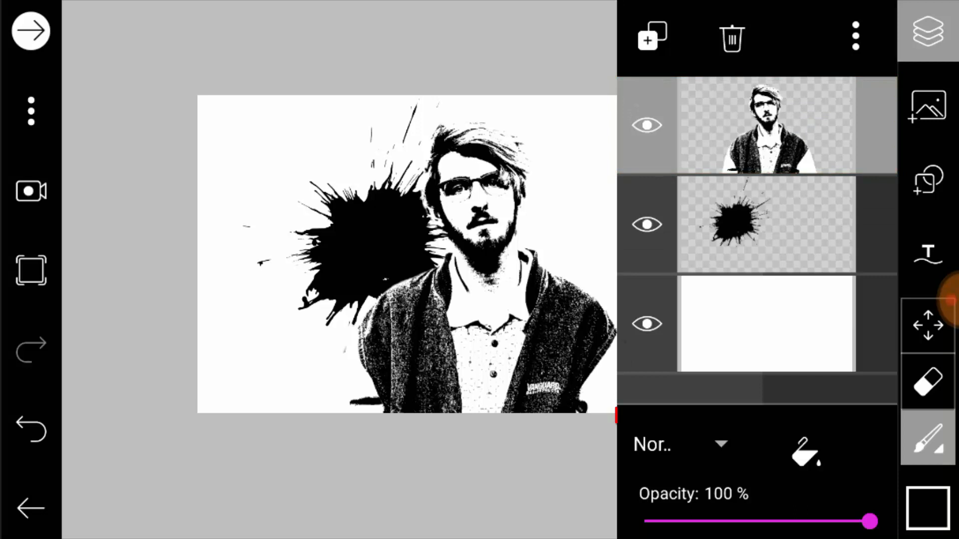
left_click(661, 445)
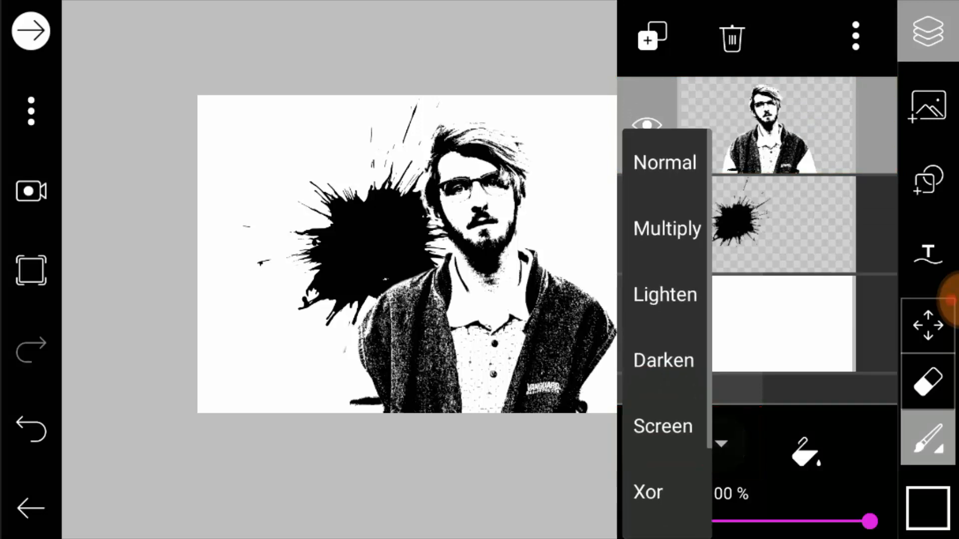
left_click(666, 295)
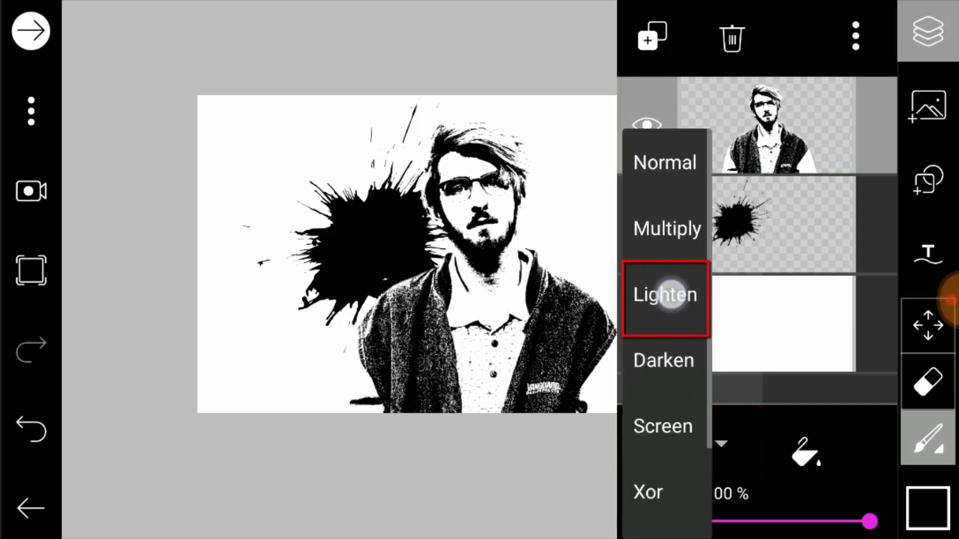
Step: Enlarge and center the ink splash layer behind the man's head
left_click(665, 295)
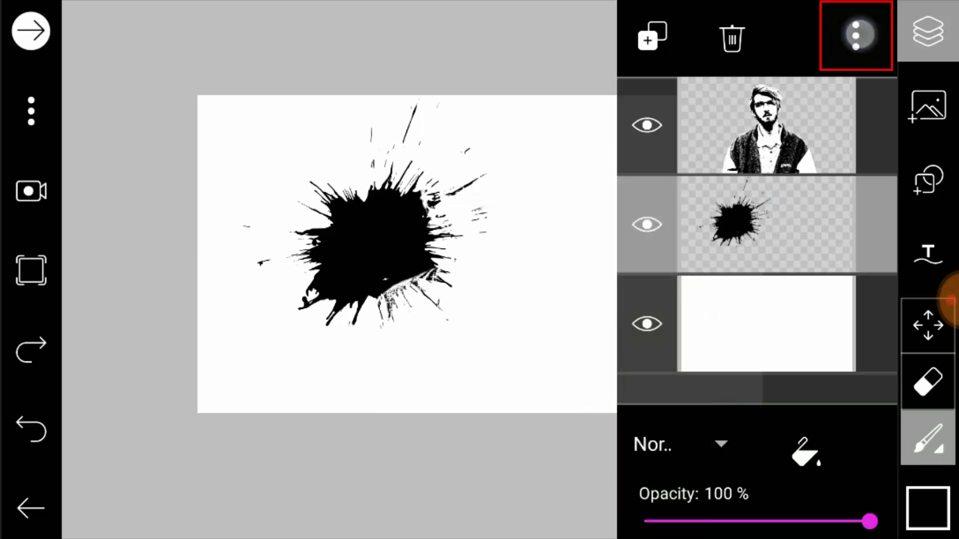
left_click(853, 37)
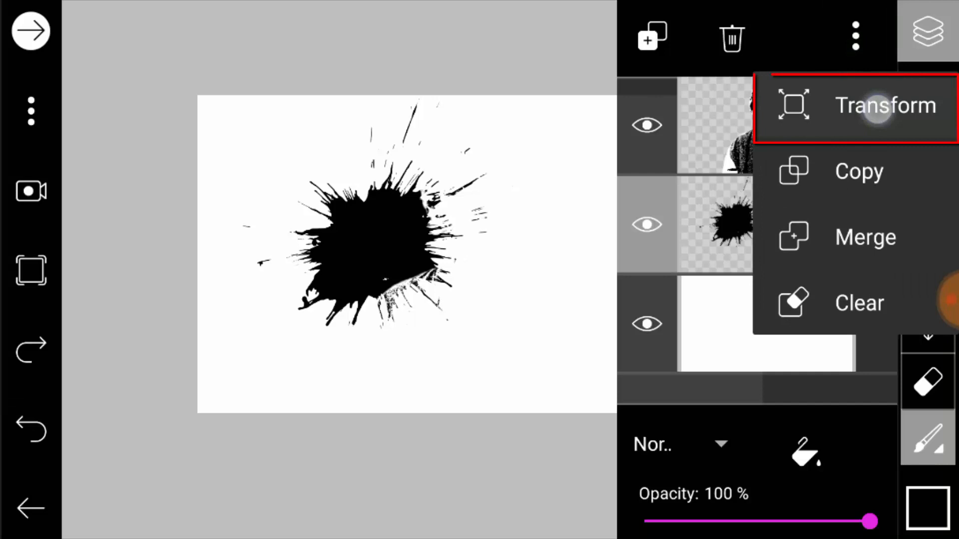
left_click(866, 105)
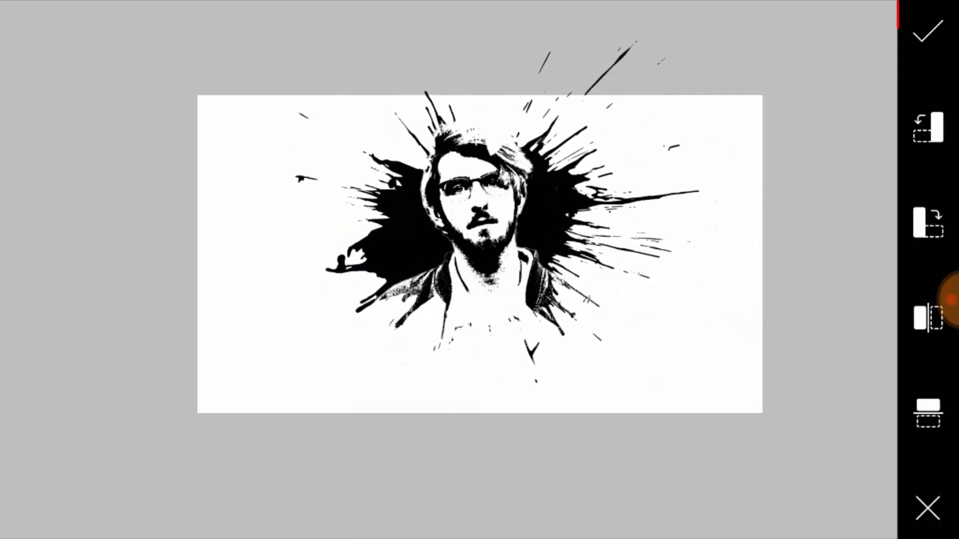
left_click(926, 34)
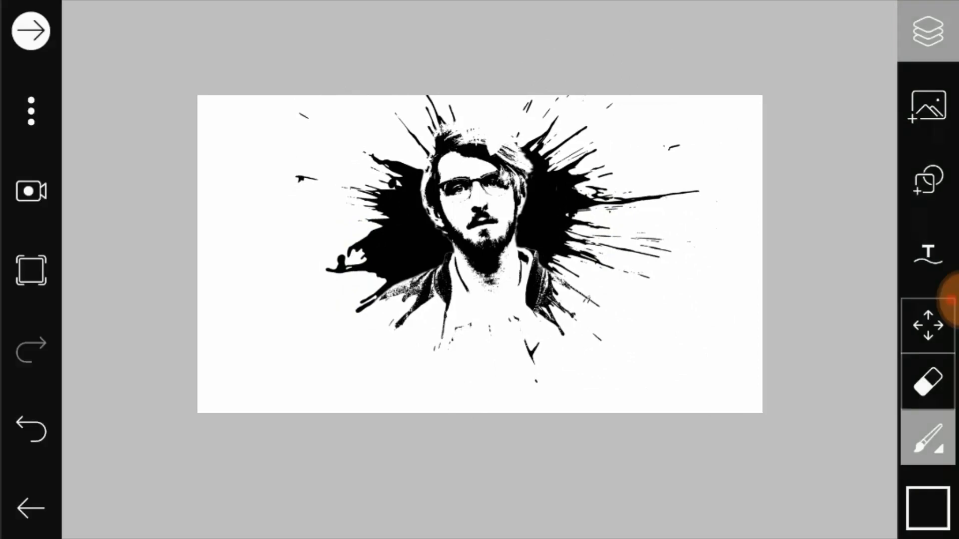
left_click(924, 29)
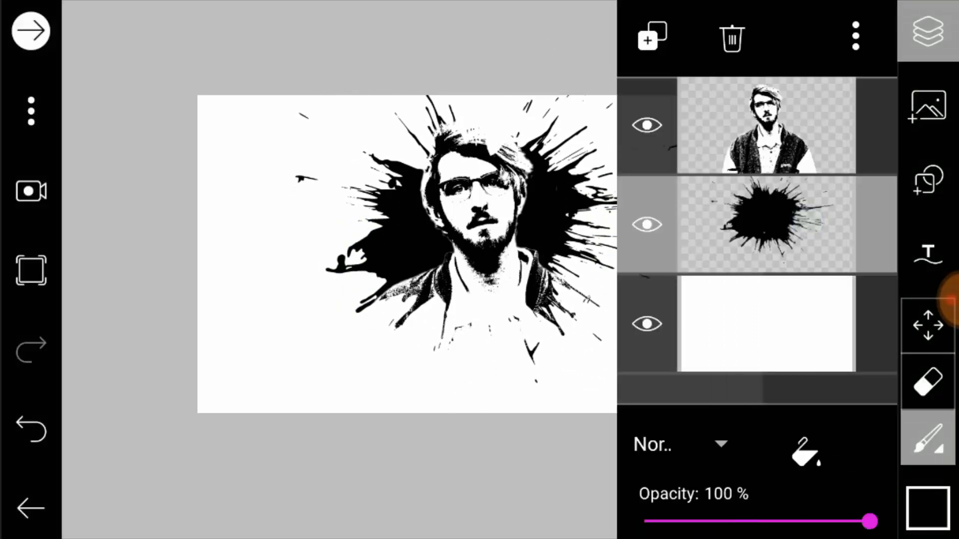
Step: Add a second uncropped ink splash photo layer over the man's lower jacket
left_click(925, 106)
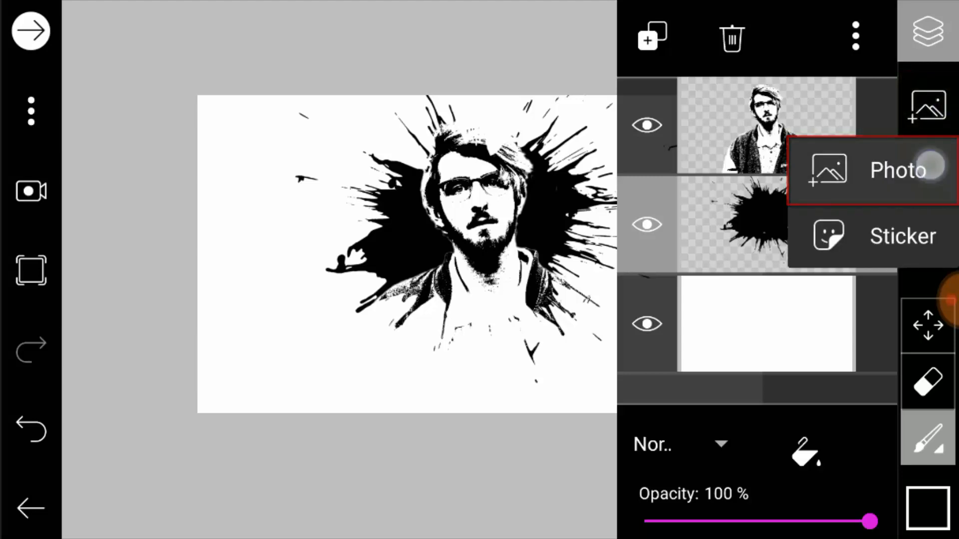
left_click(879, 168)
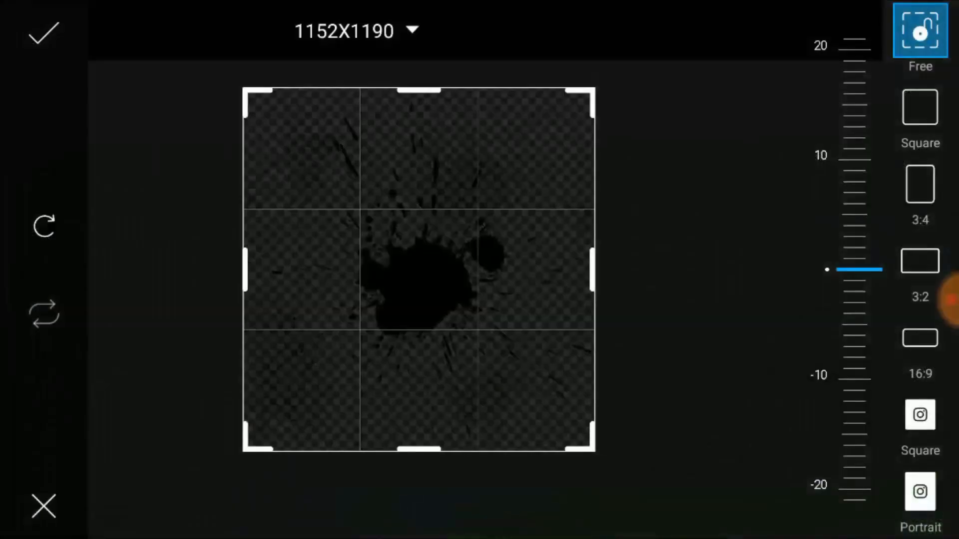
left_click(41, 36)
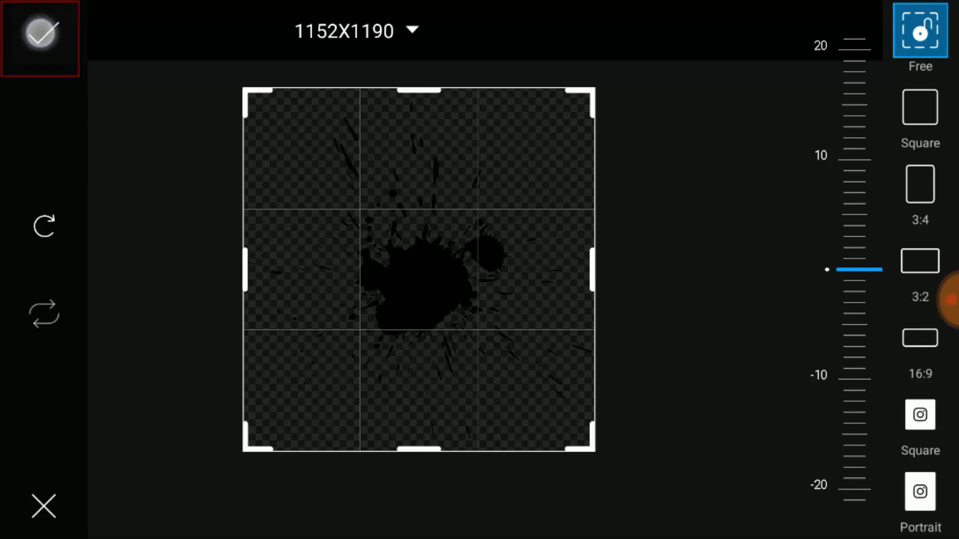
left_click(40, 35)
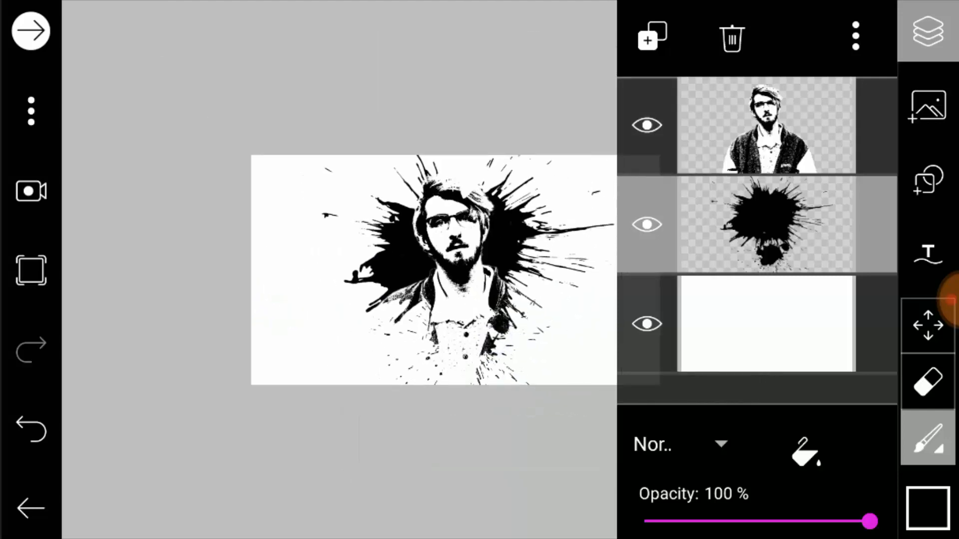
left_click(925, 29)
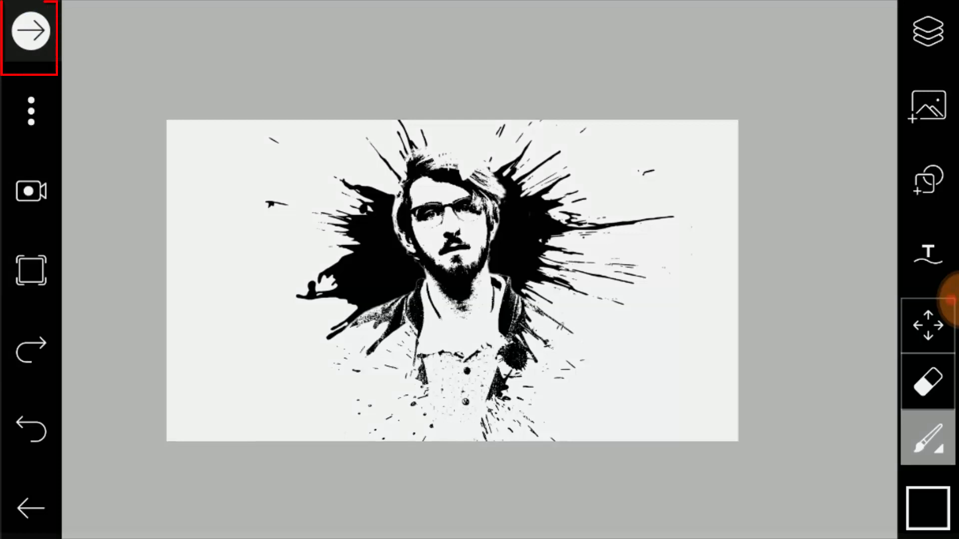
Step: Send the ink-splash composition to Edit Image and show the Effects gallery
left_click(28, 31)
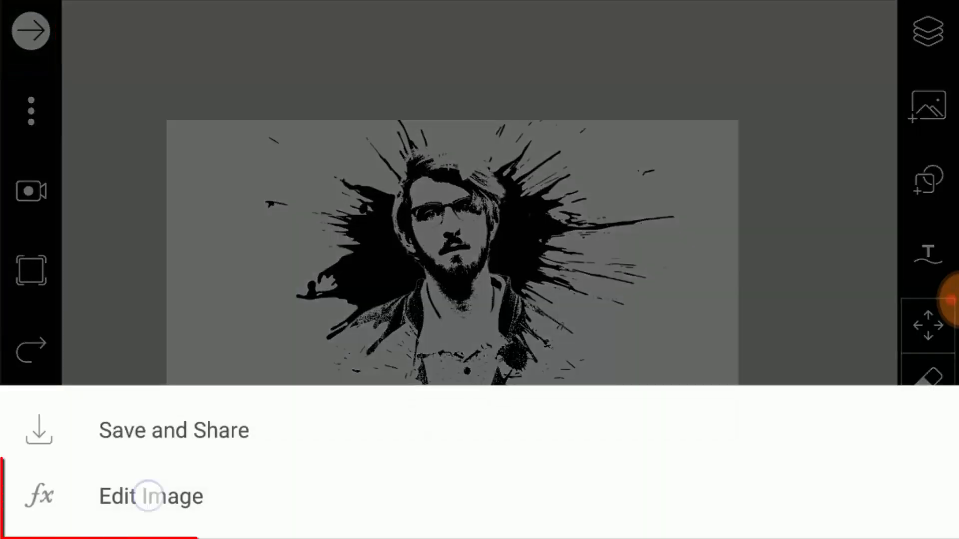
left_click(150, 497)
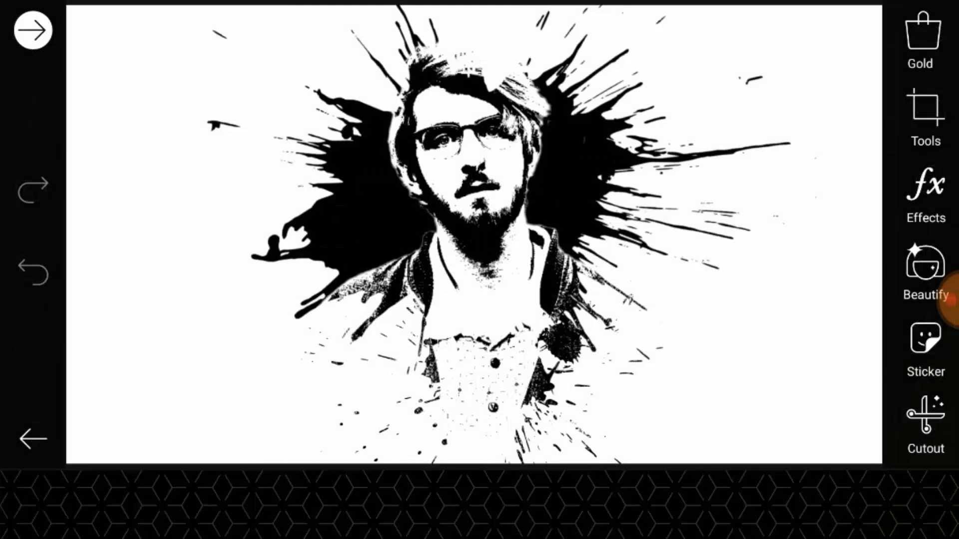
left_click(925, 190)
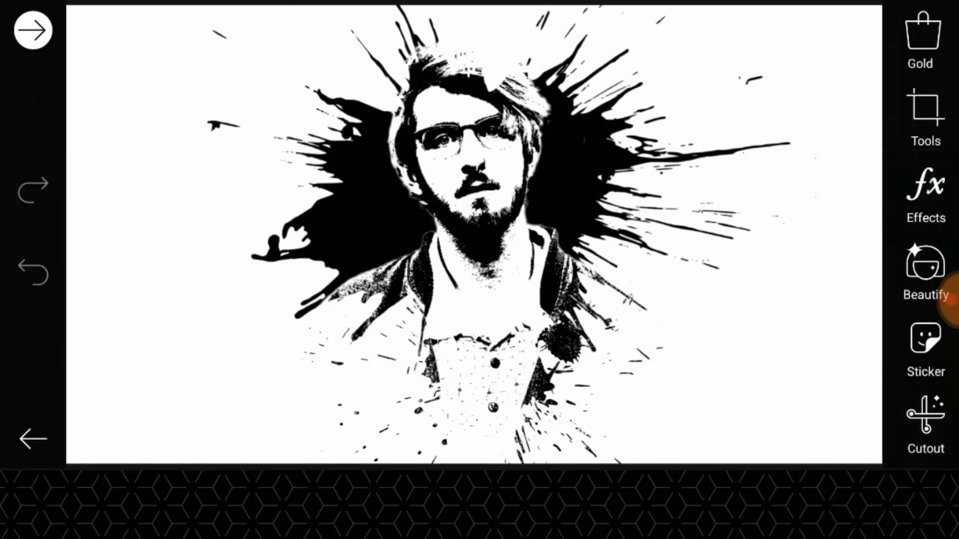
left_click(924, 185)
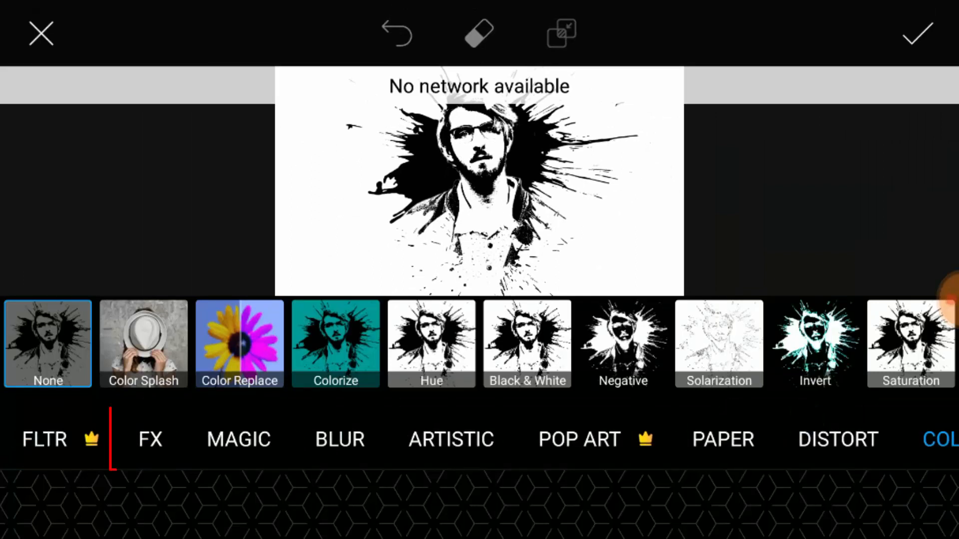
Step: Apply the FX Lomo effect with vignette set to 37 and proceed to sharing
left_click(150, 440)
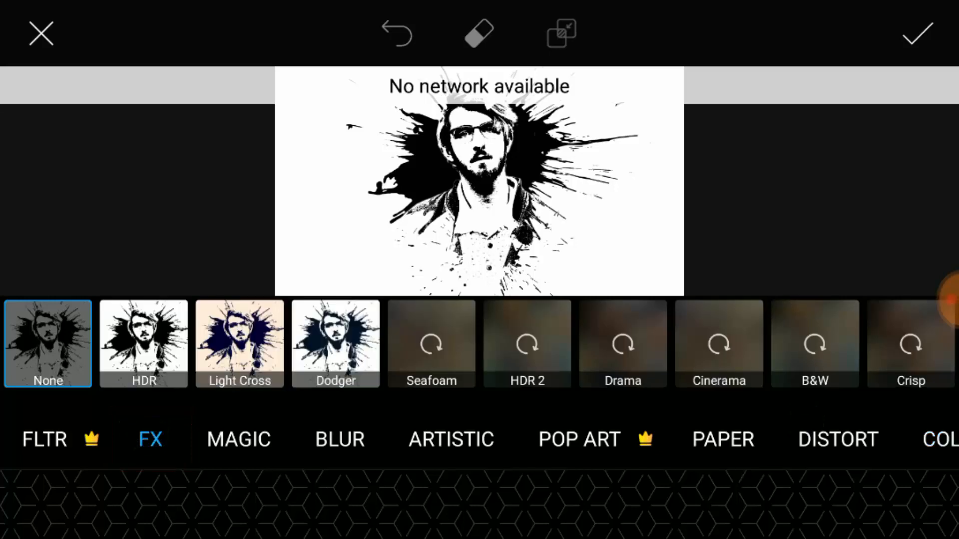
scroll("left", 3)
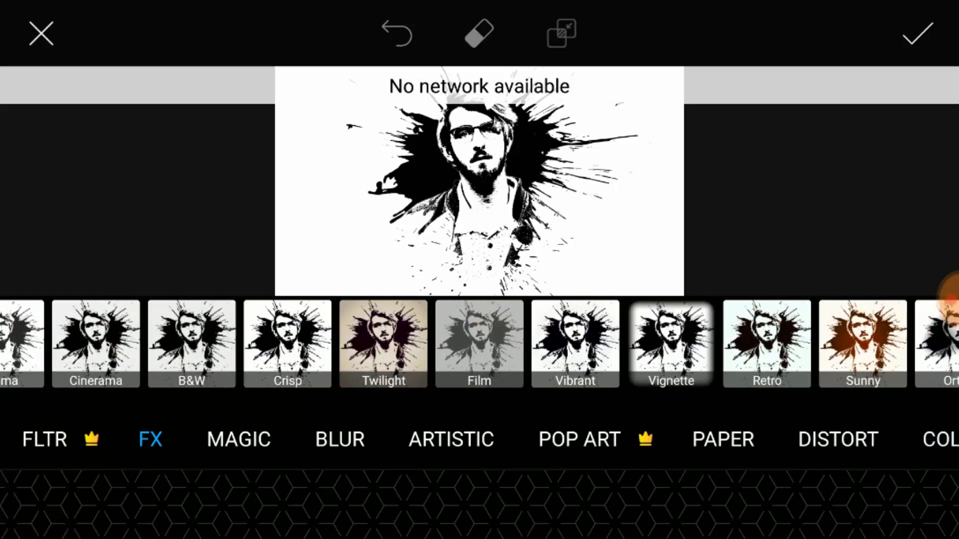
scroll("left", 3)
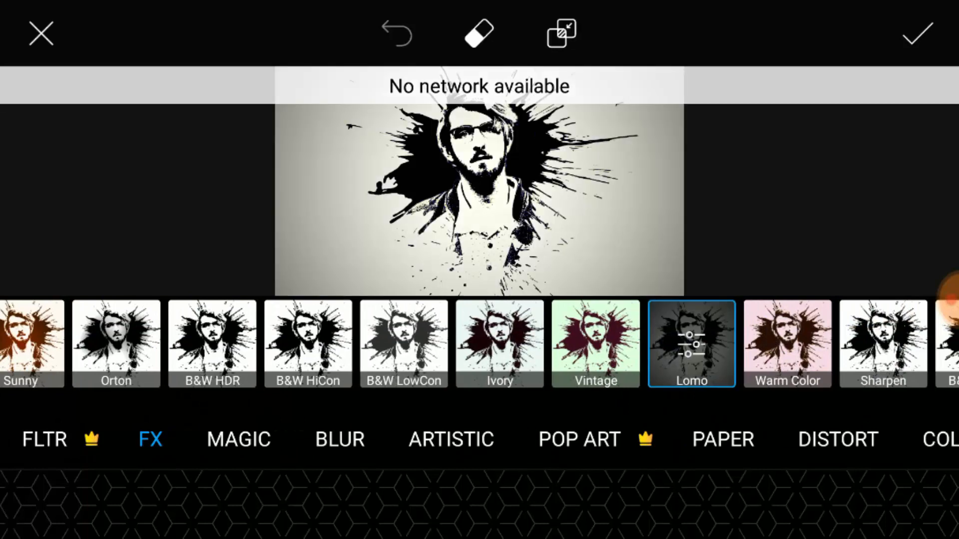
left_click(692, 345)
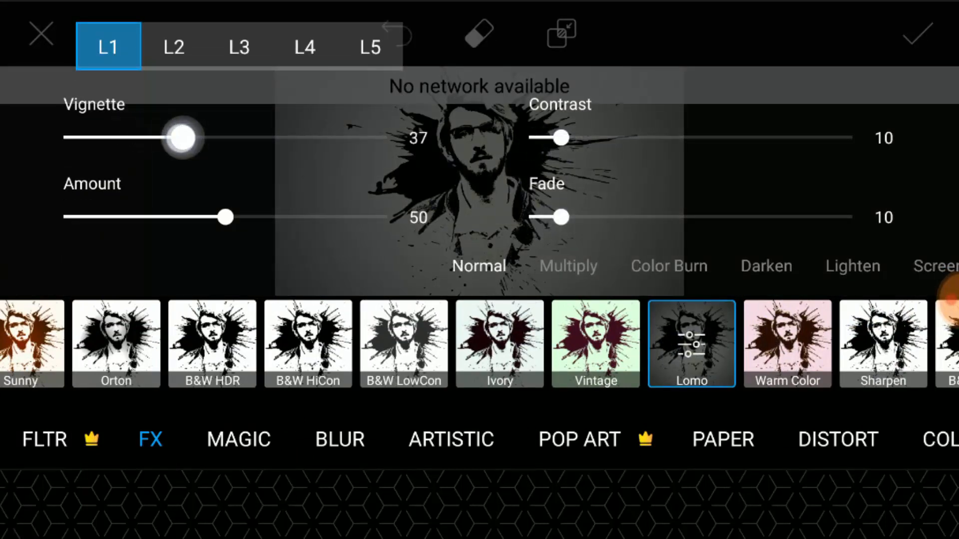
left_click_drag(228, 218, 251, 217)
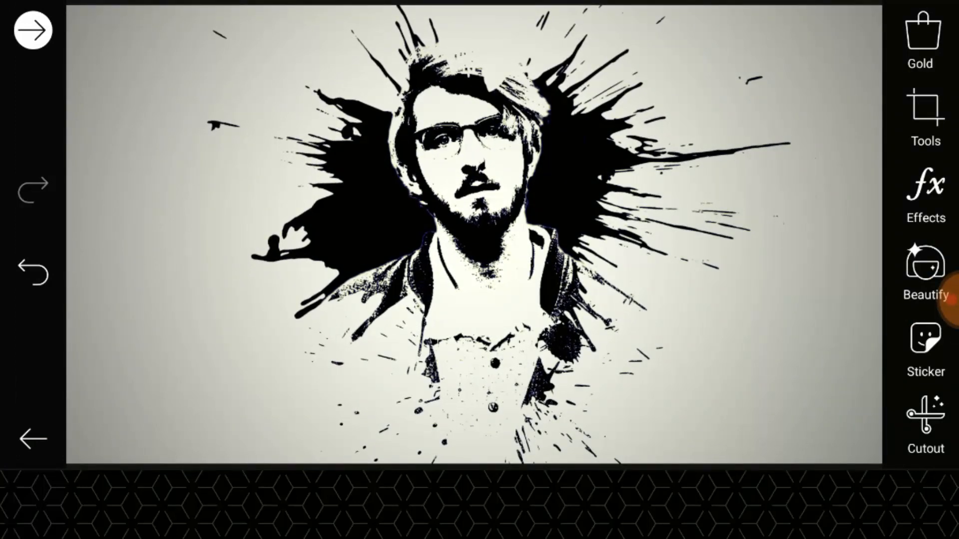
left_click(31, 29)
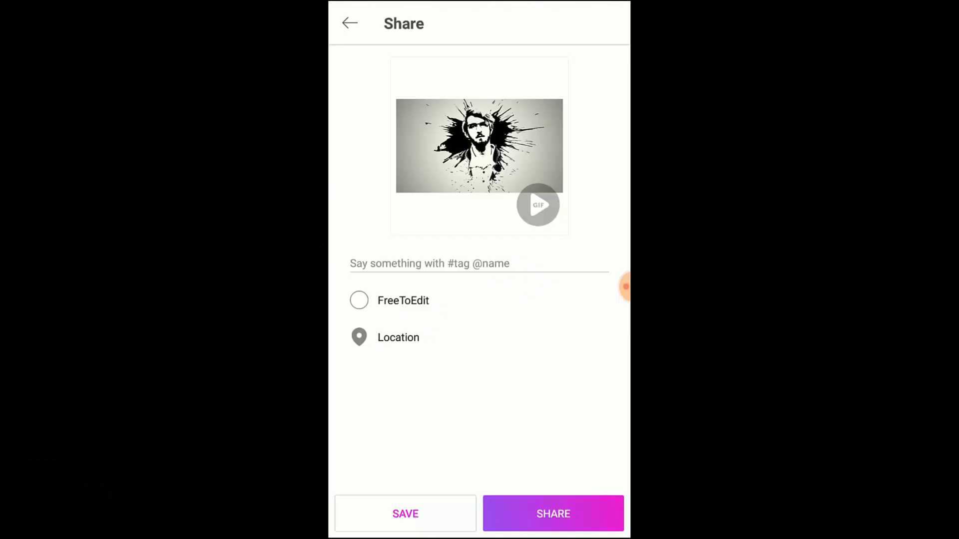
Step: Save the portrait to the profile and dismiss the Saved to Profile notice
left_click(358, 300)
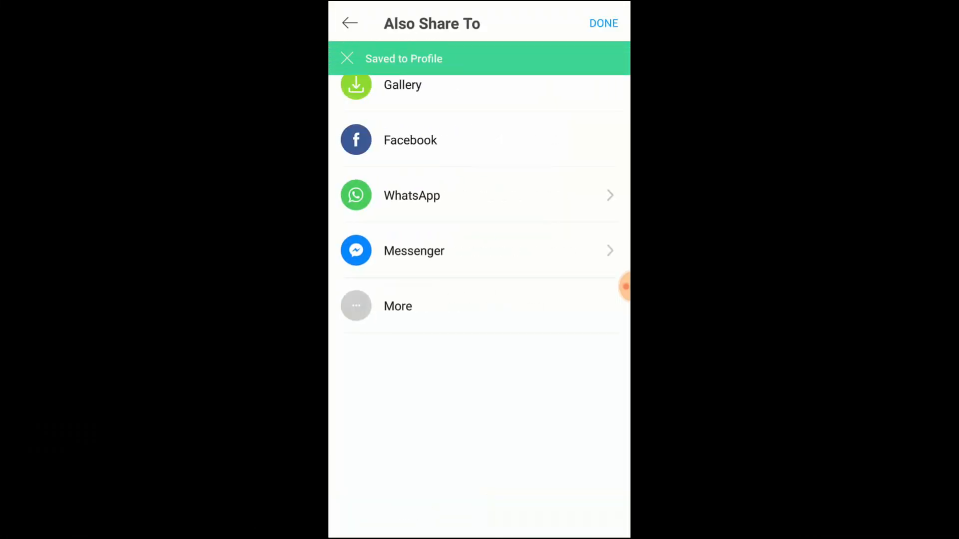
left_click(347, 59)
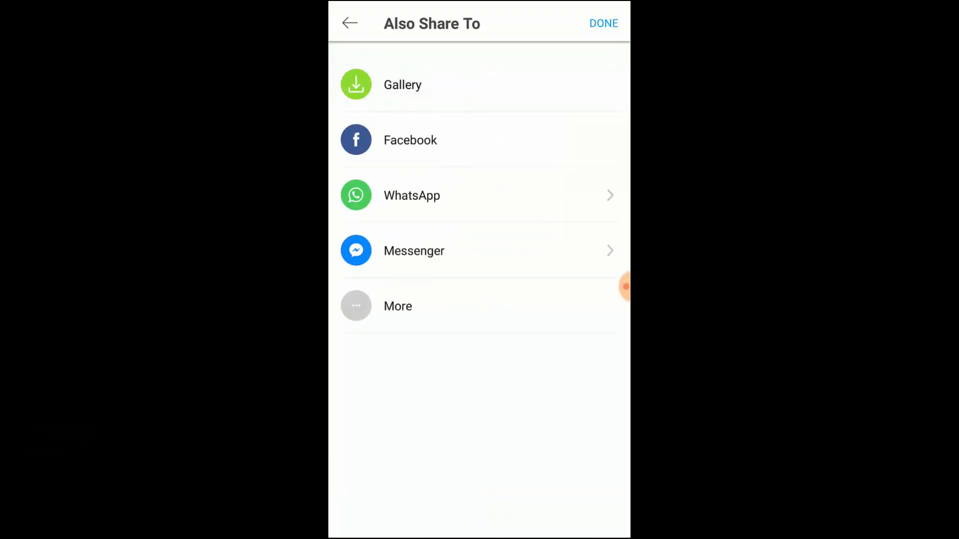